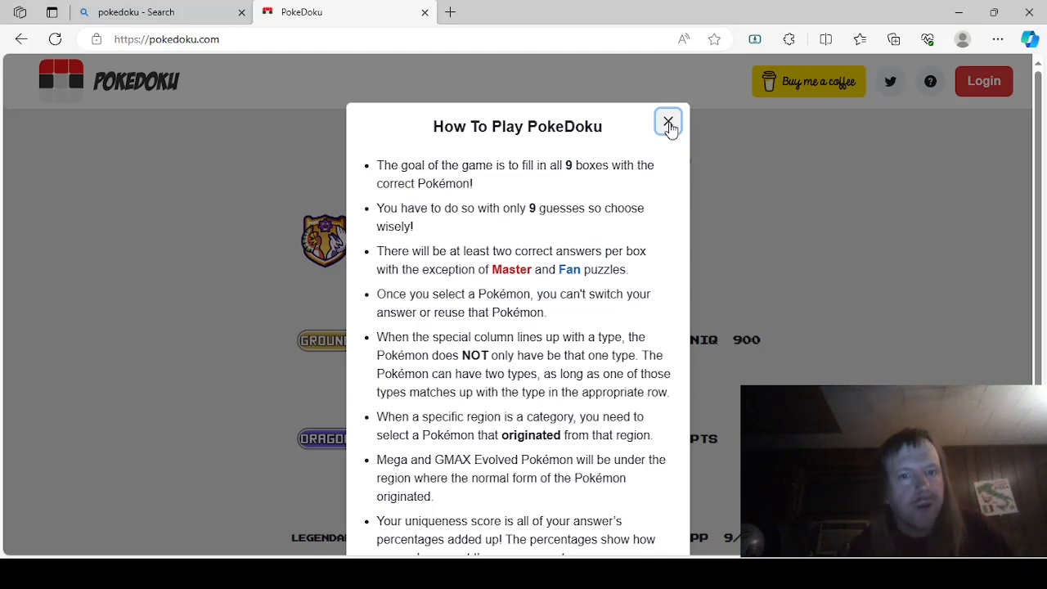
# Step: Close the How To Play dialog to reveal the empty Master Puzzle grid
pyautogui.click(668, 125)
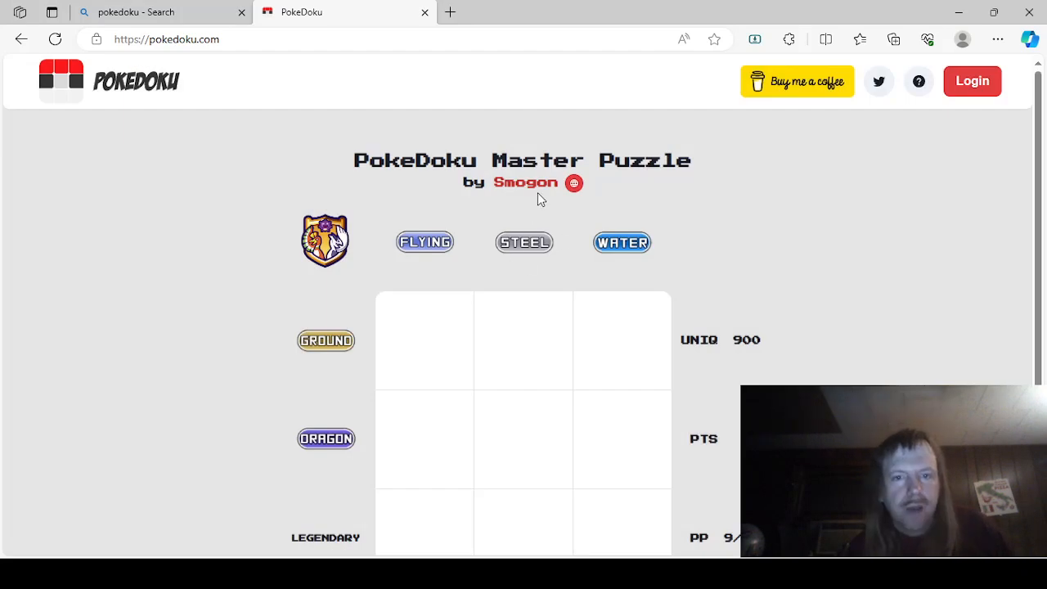
pyautogui.moveTo(196, 276)
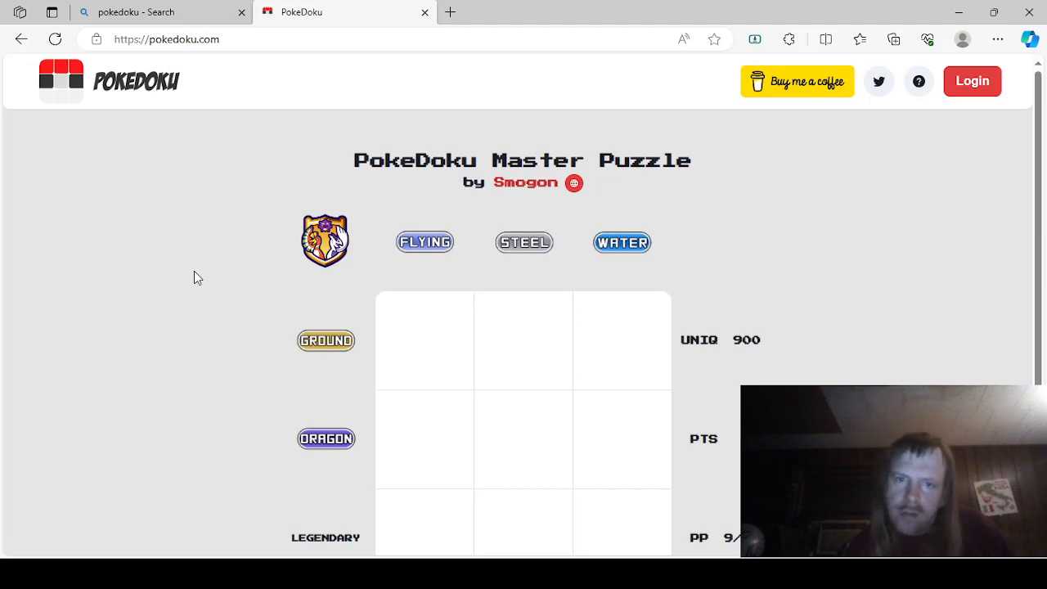
pyautogui.moveTo(555, 194)
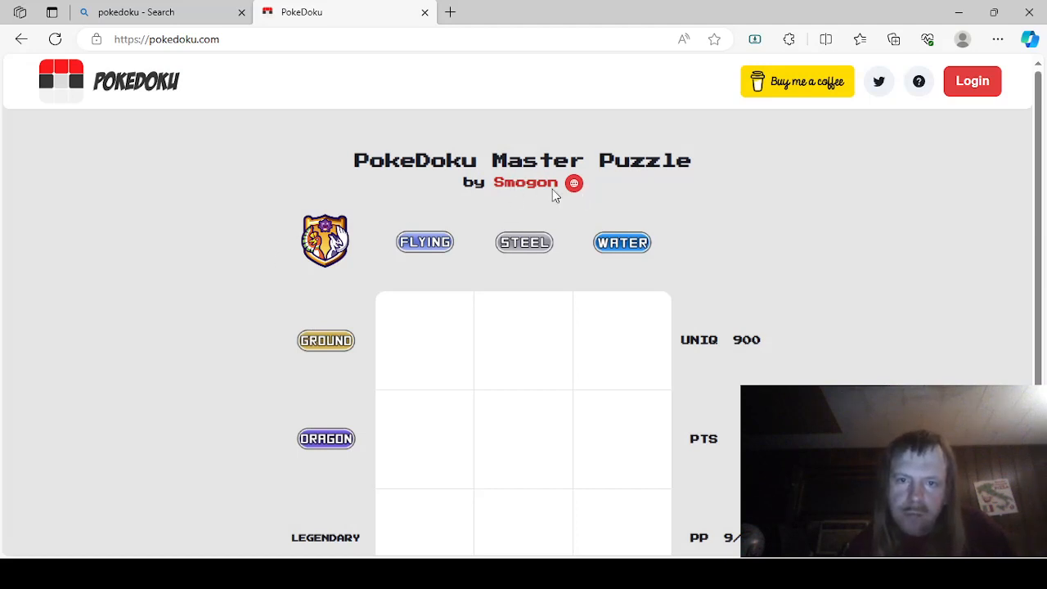
# Step: Scroll down so all nine empty grid boxes are in view
pyautogui.scroll(-3)
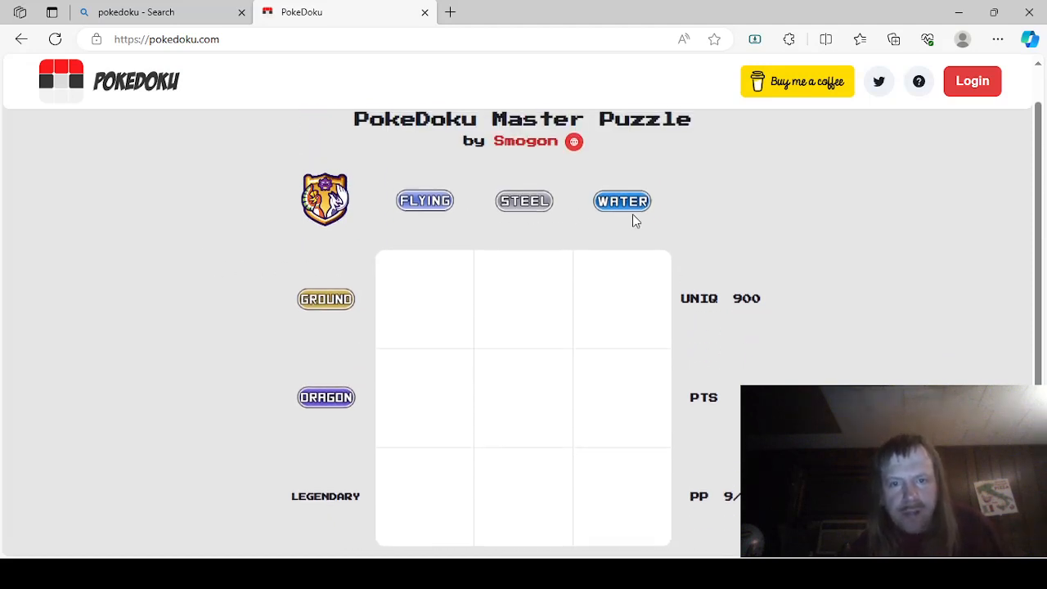
pyautogui.moveTo(252, 462)
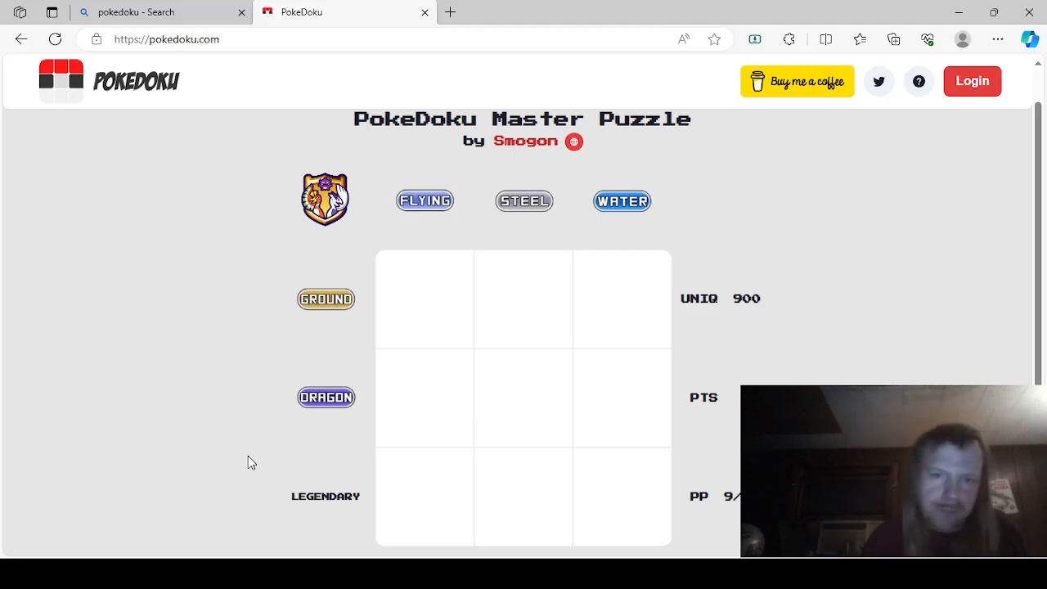
pyautogui.moveTo(432, 308)
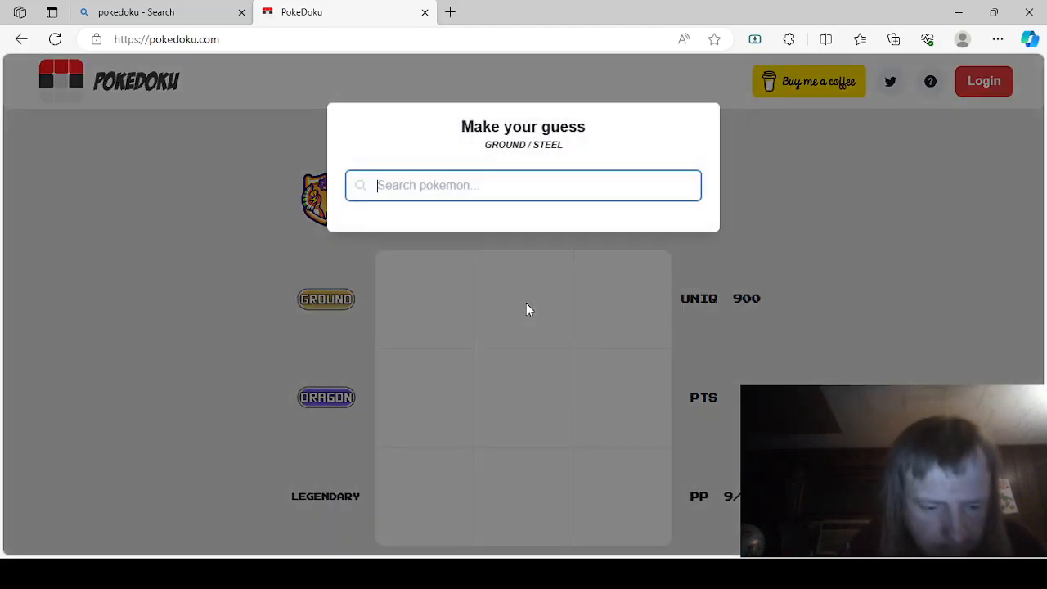
# Step: Place Stunfisk Galar in Ground/Steel, Quagsire in Ground/Water and Duraludon in Dragon/Steel
pyautogui.write('stunfish')
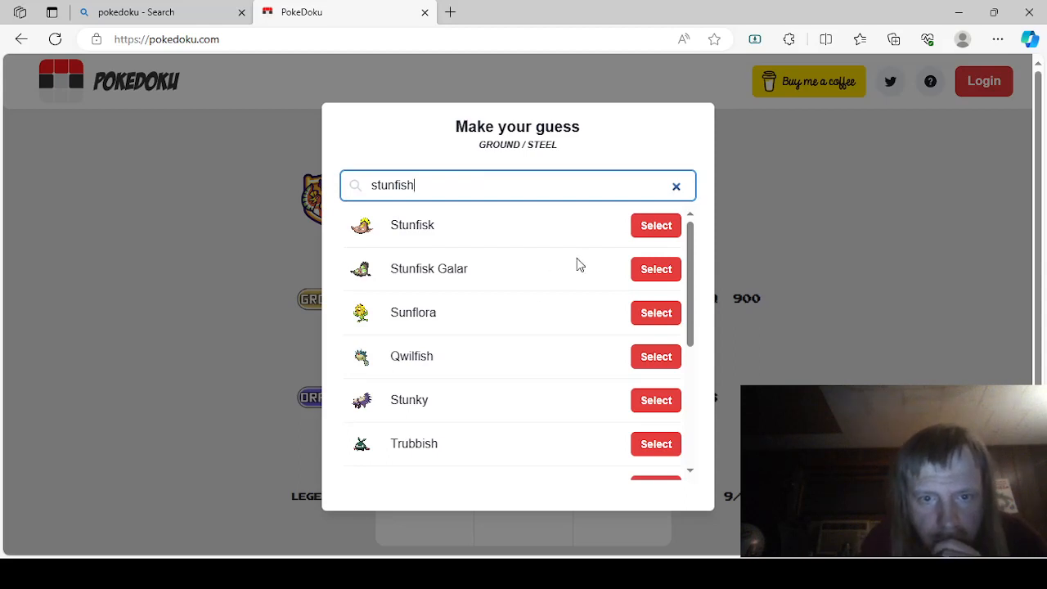
pyautogui.click(654, 268)
pyautogui.write('quagsir')
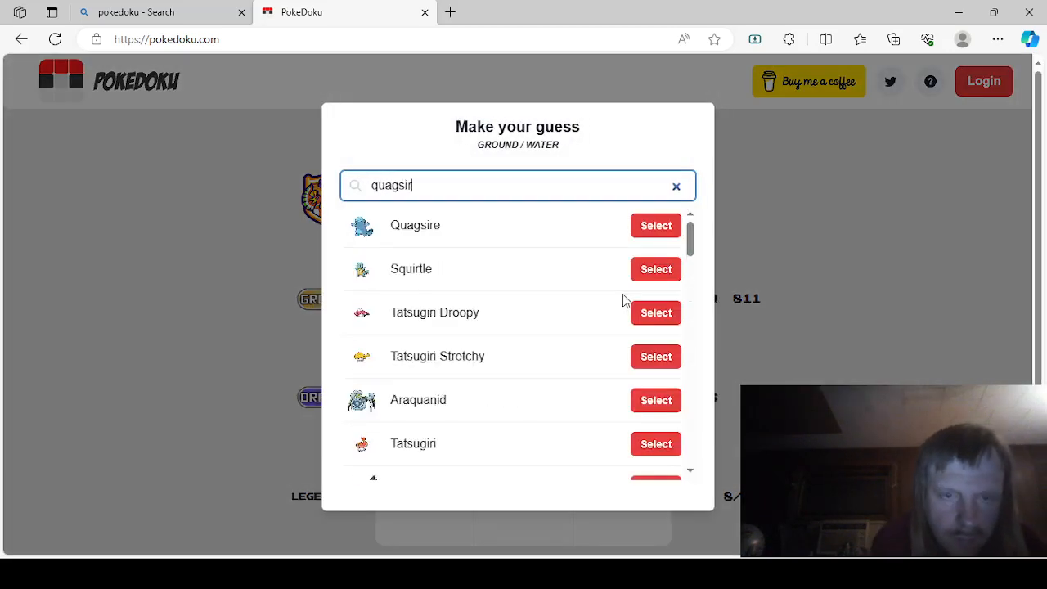
pyautogui.click(655, 225)
pyautogui.write('dura')
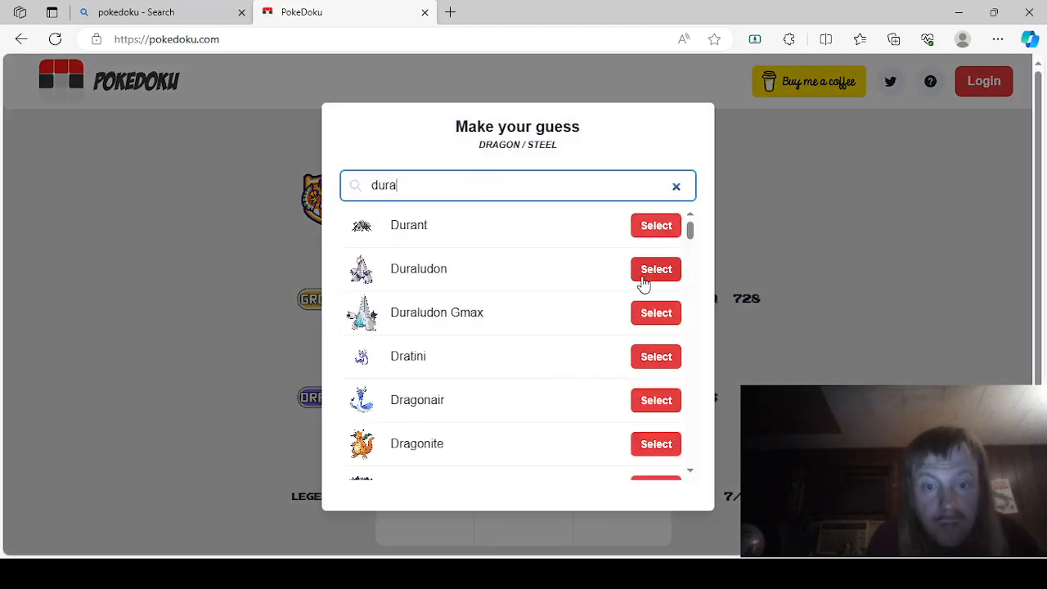
pyautogui.click(655, 269)
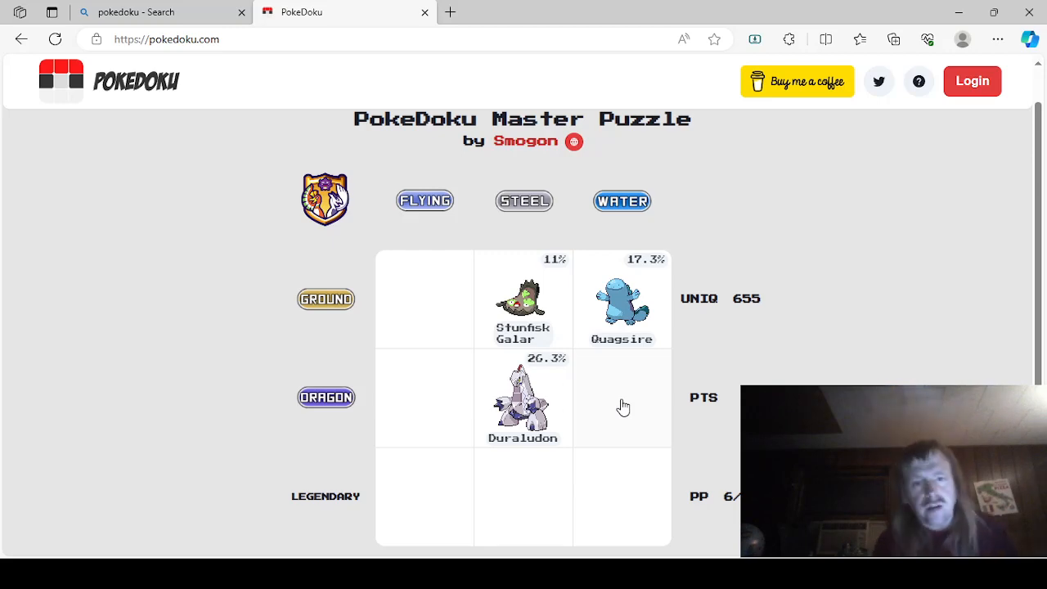
# Step: Search 'glig' and place Gligar in the Ground/Flying square
pyautogui.click(424, 298)
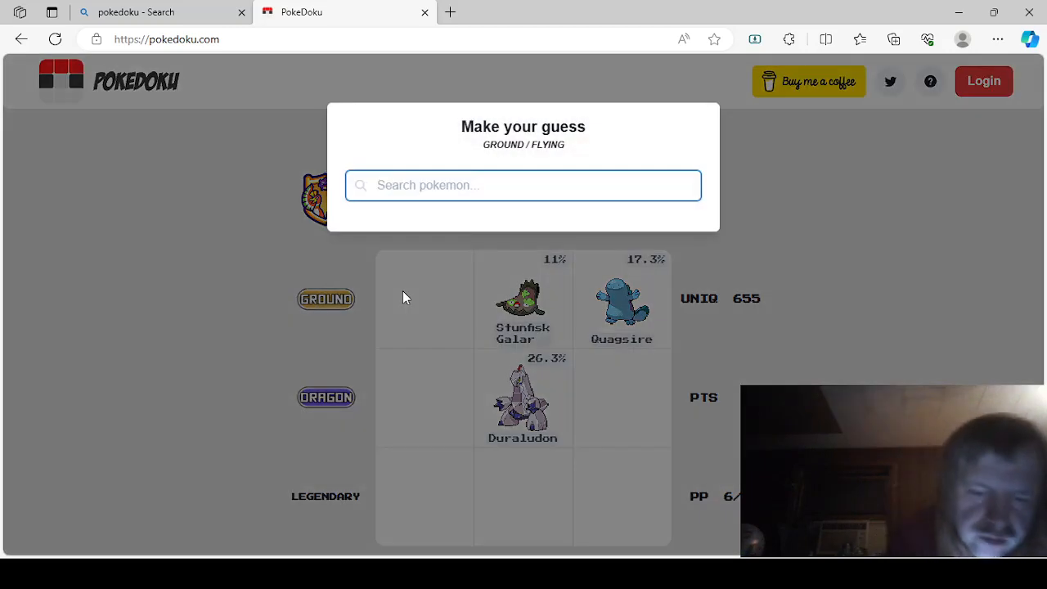
pyautogui.write('f')
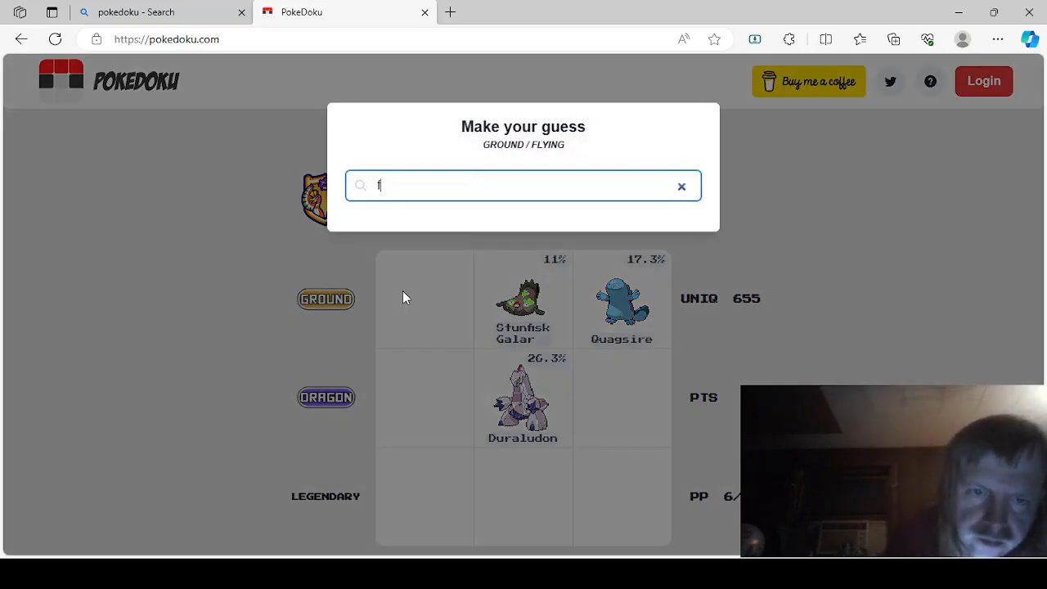
pyautogui.write('glig')
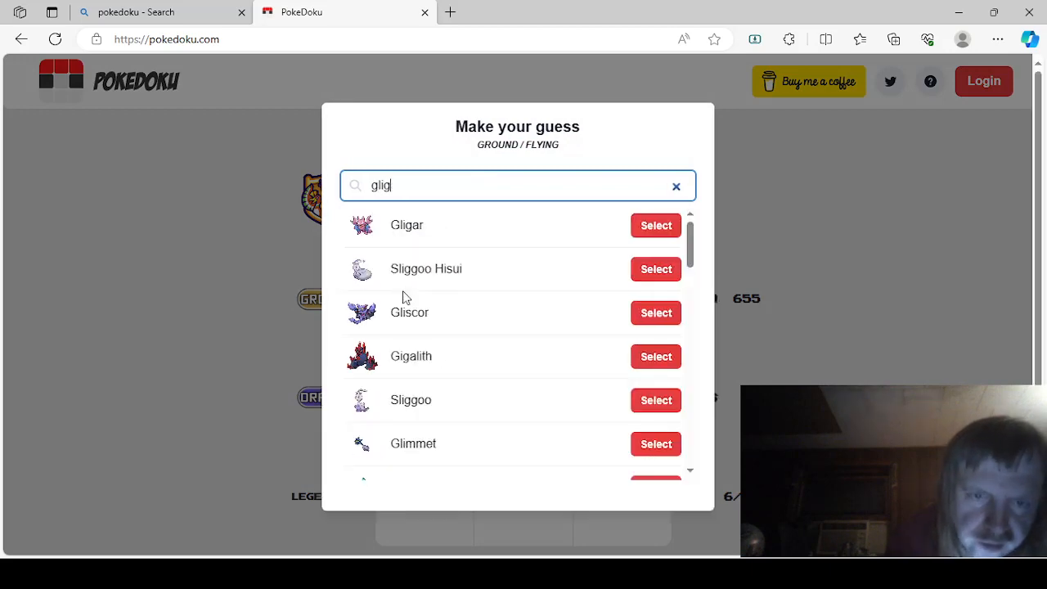
pyautogui.click(655, 226)
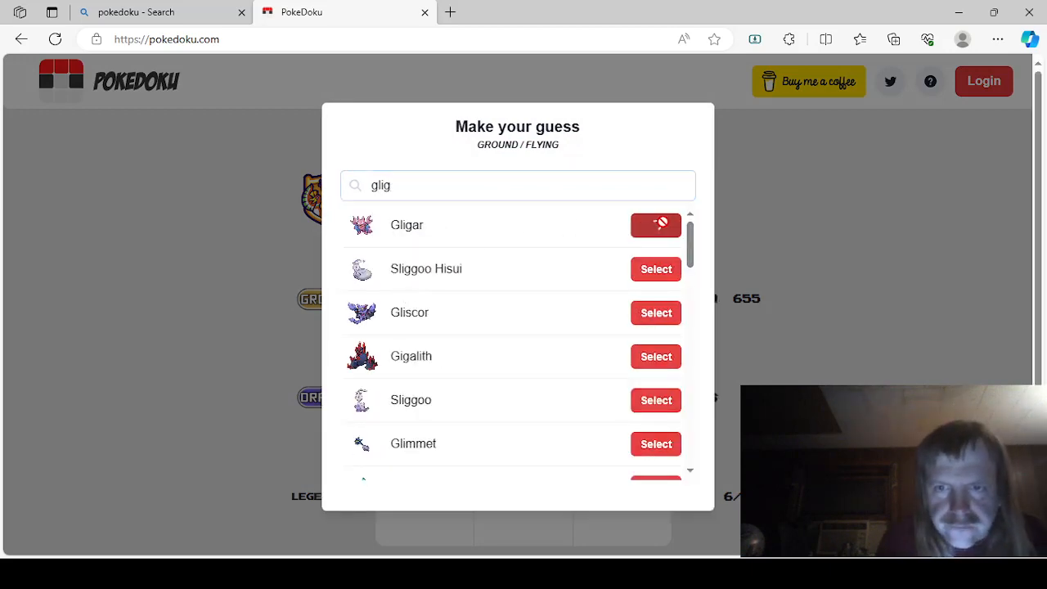
pyautogui.click(654, 224)
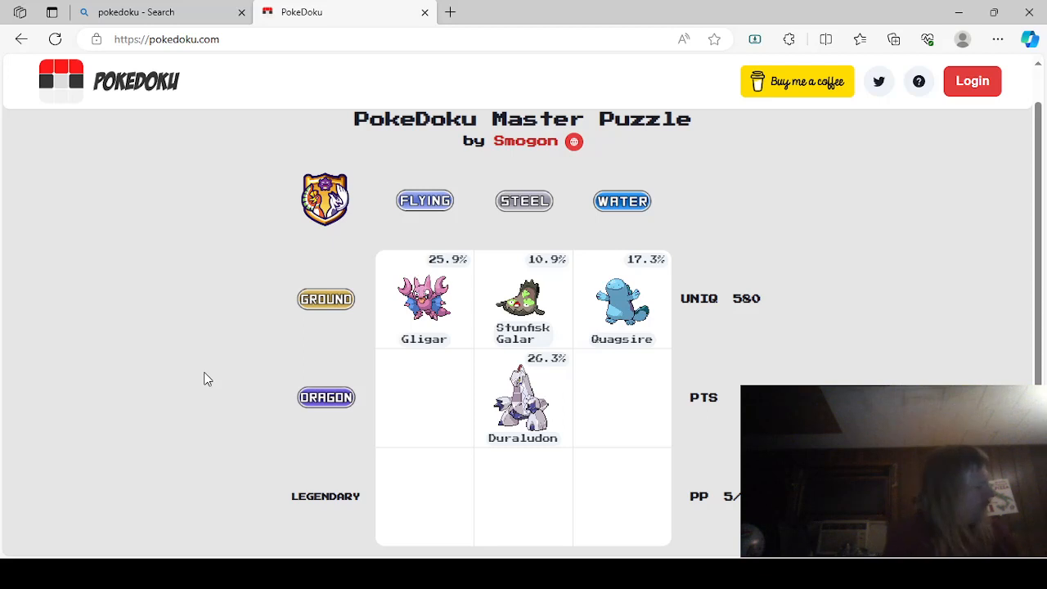
pyautogui.moveTo(445, 429)
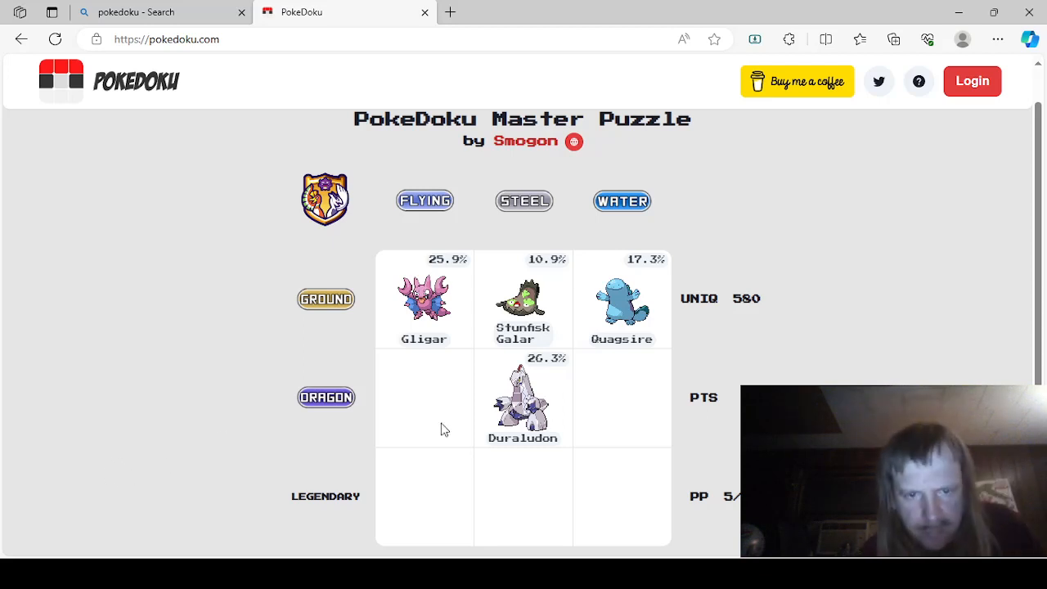
# Step: Search 'rayqu' and place Rayquaza in the Dragon/Flying square
pyautogui.click(423, 400)
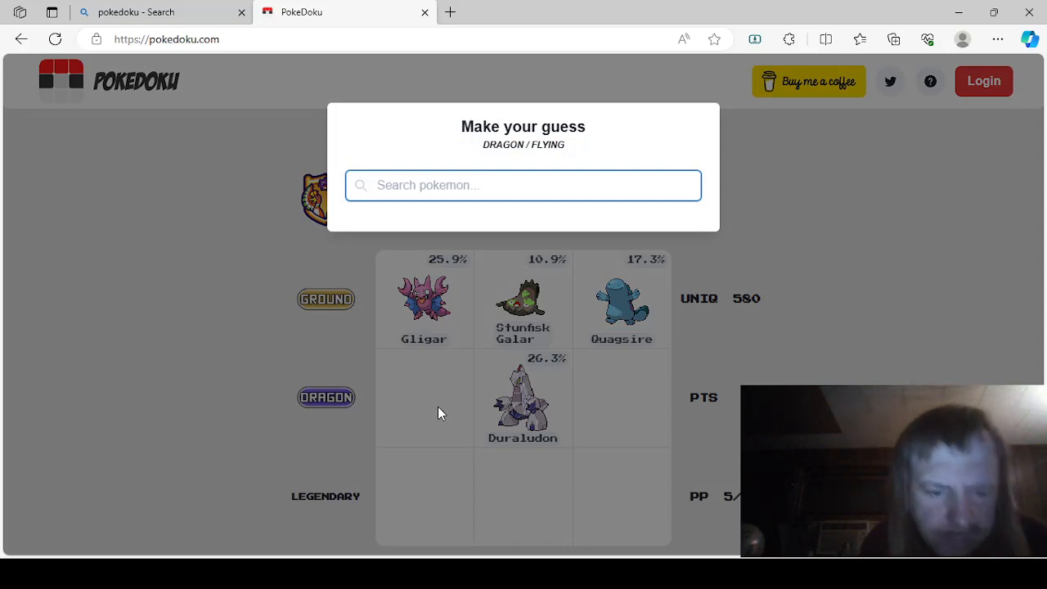
pyautogui.write('rayqu')
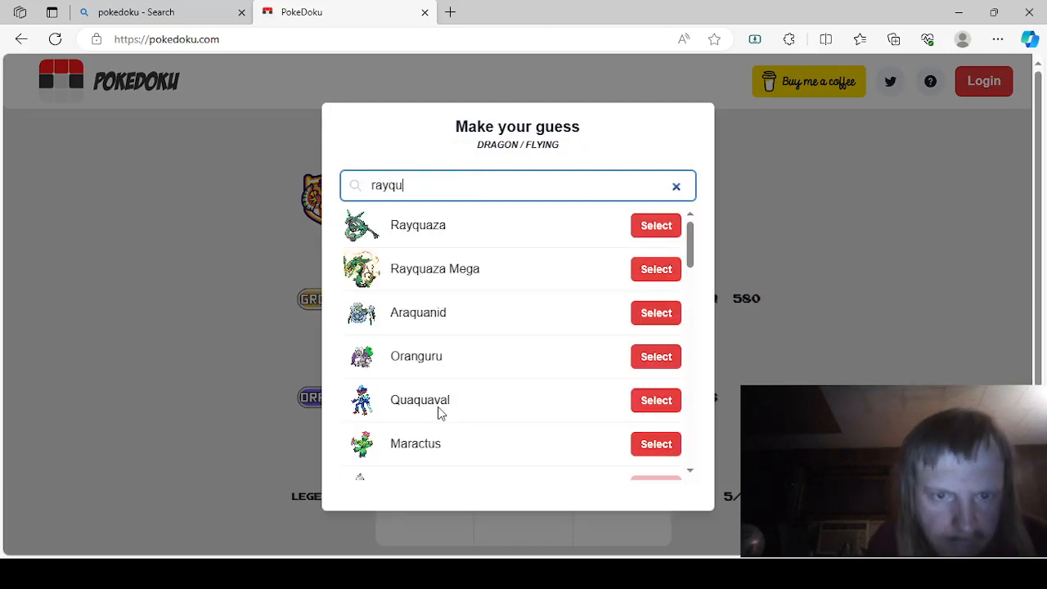
pyautogui.click(655, 226)
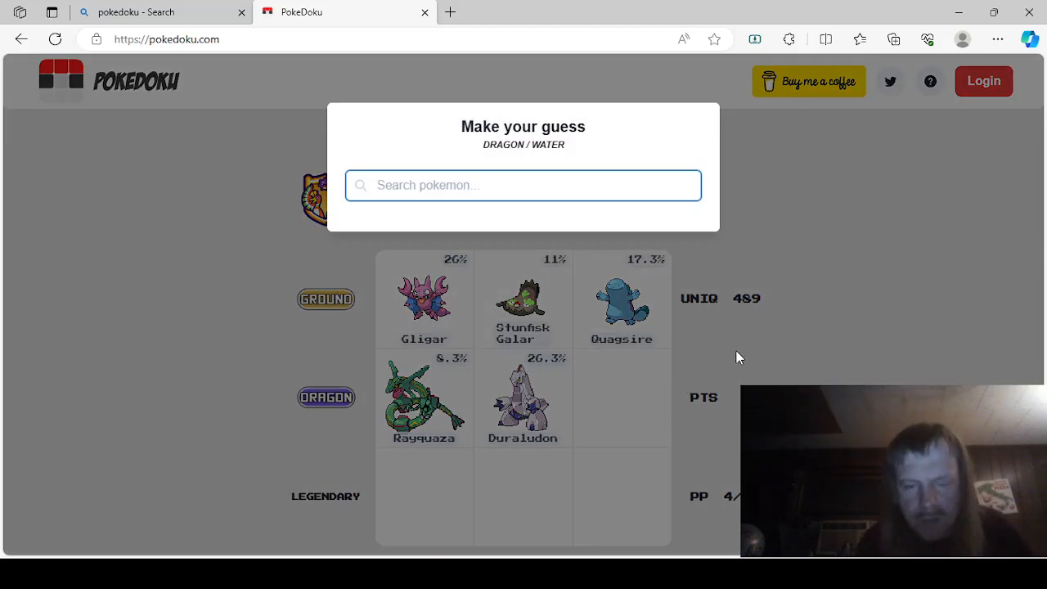
# Step: Place Kingdra in Dragon/Water, then Registeel in the Legendary/Steel square
pyautogui.write('kingdra')
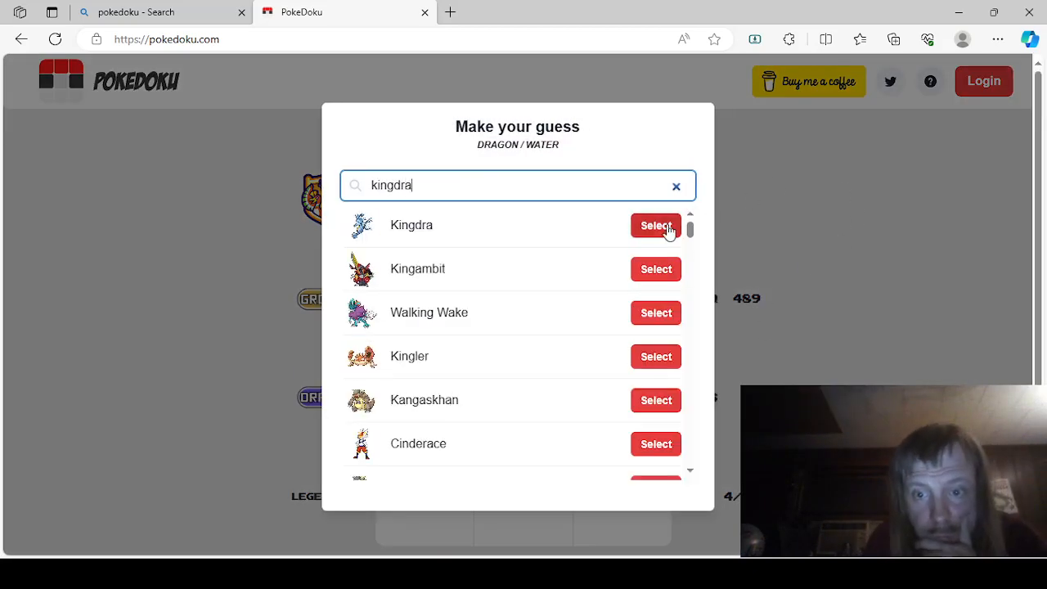
pyautogui.click(655, 226)
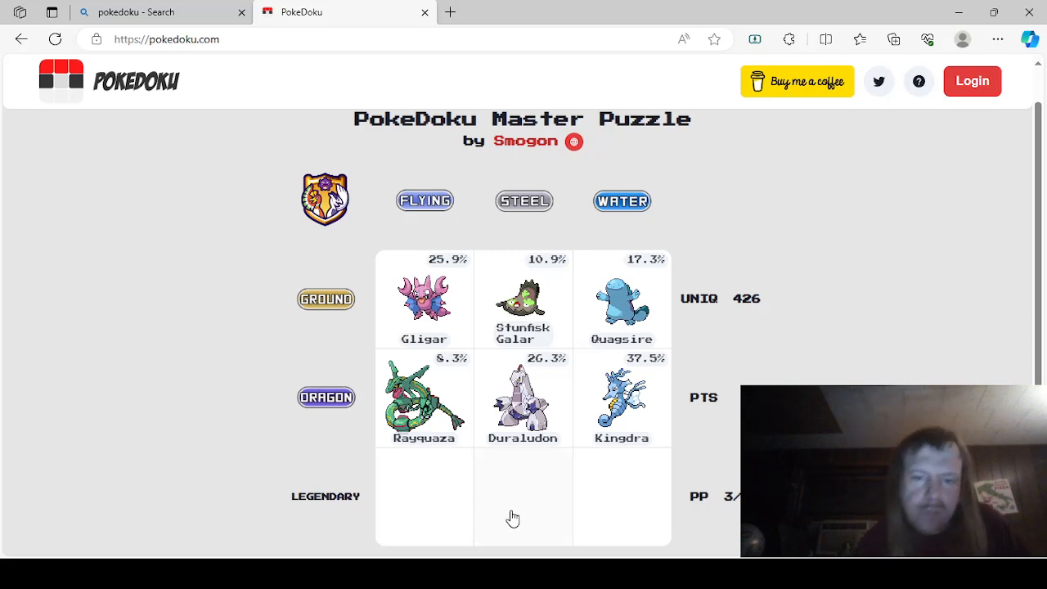
pyautogui.click(524, 497)
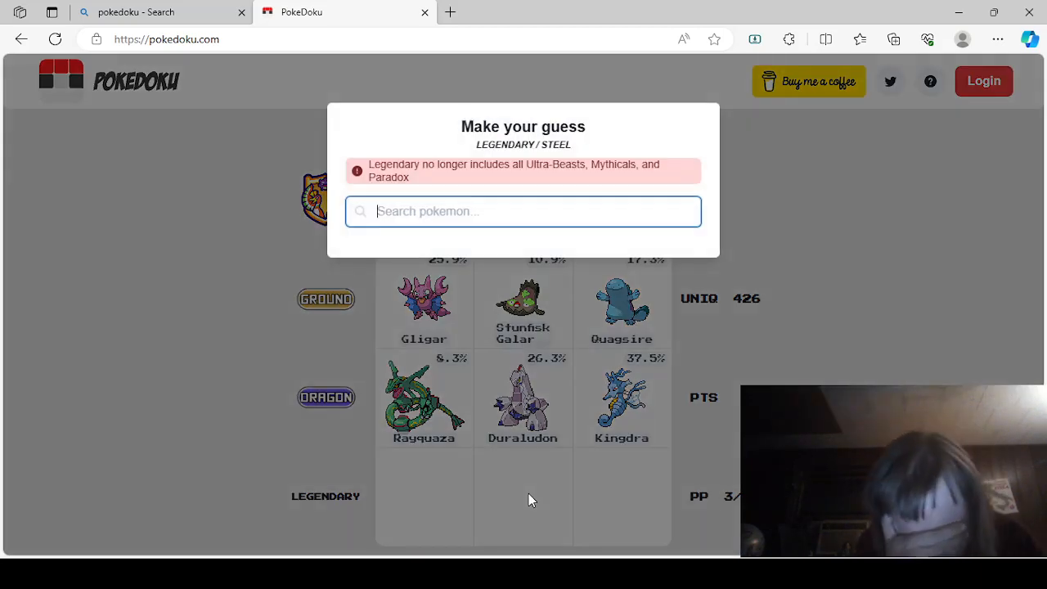
pyautogui.write('registeel')
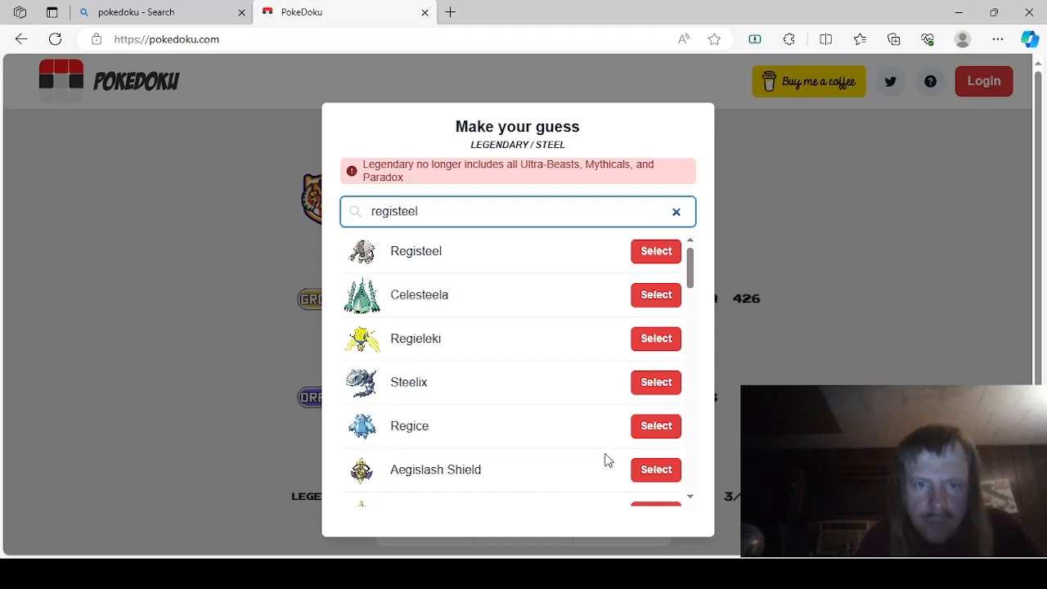
pyautogui.click(655, 252)
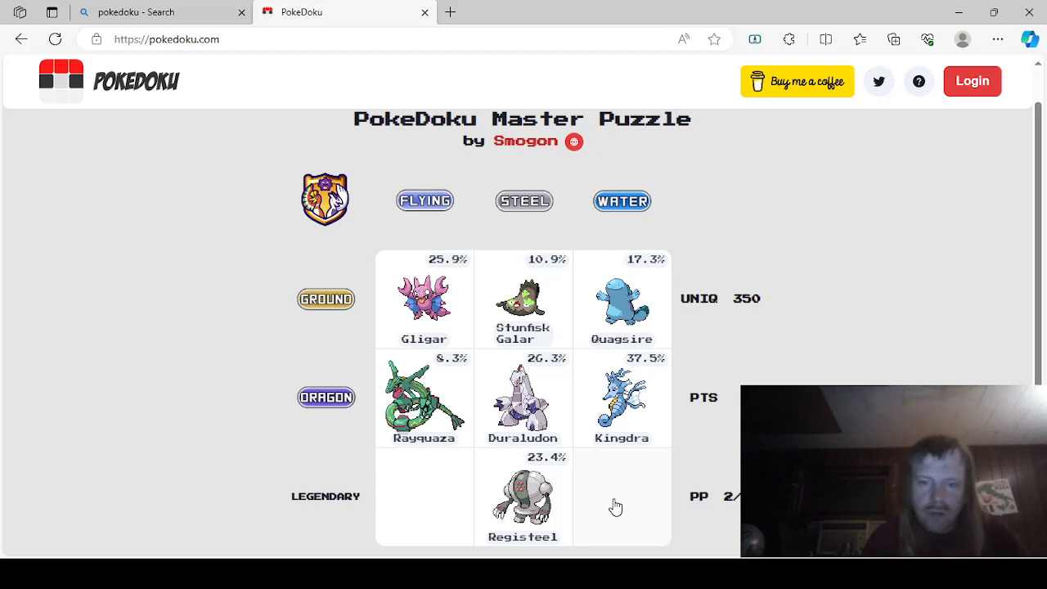
# Step: Search 'ta' and place Tapu Fini in the Legendary/Water square
pyautogui.click(615, 499)
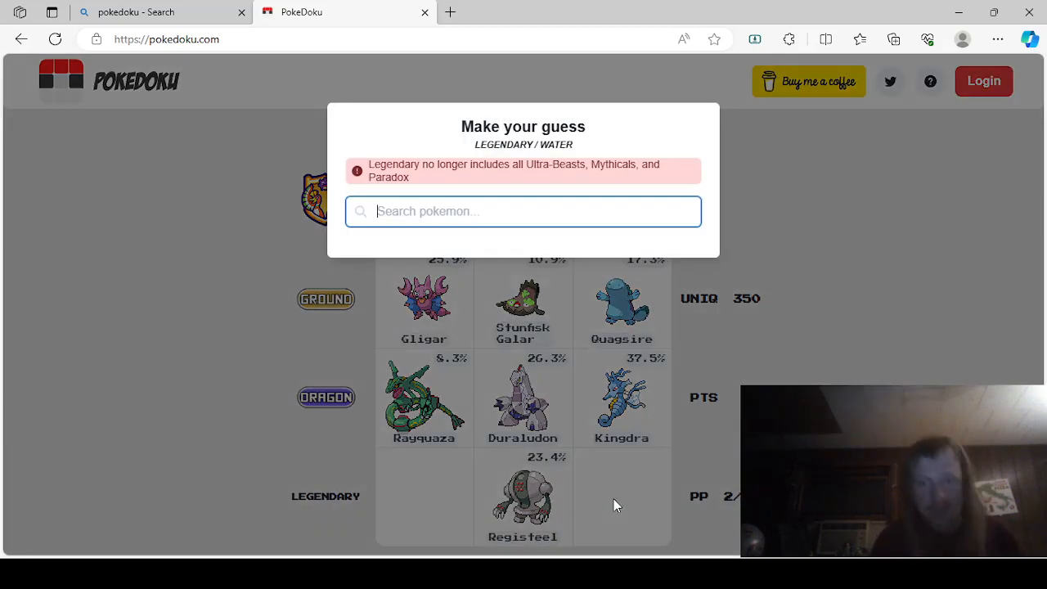
pyautogui.write('tapu')
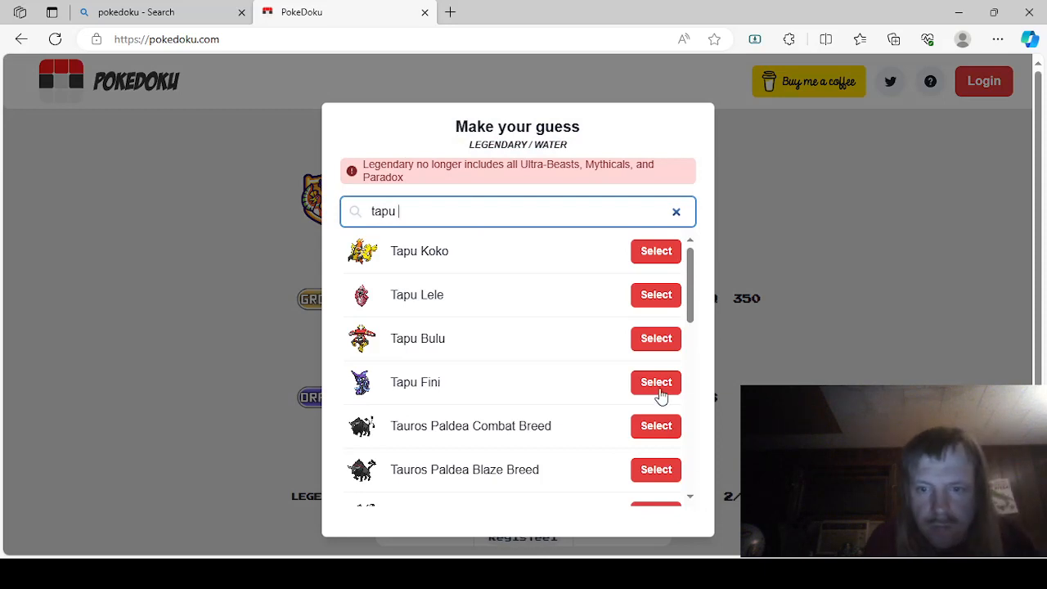
pyautogui.click(654, 383)
pyautogui.write('t')
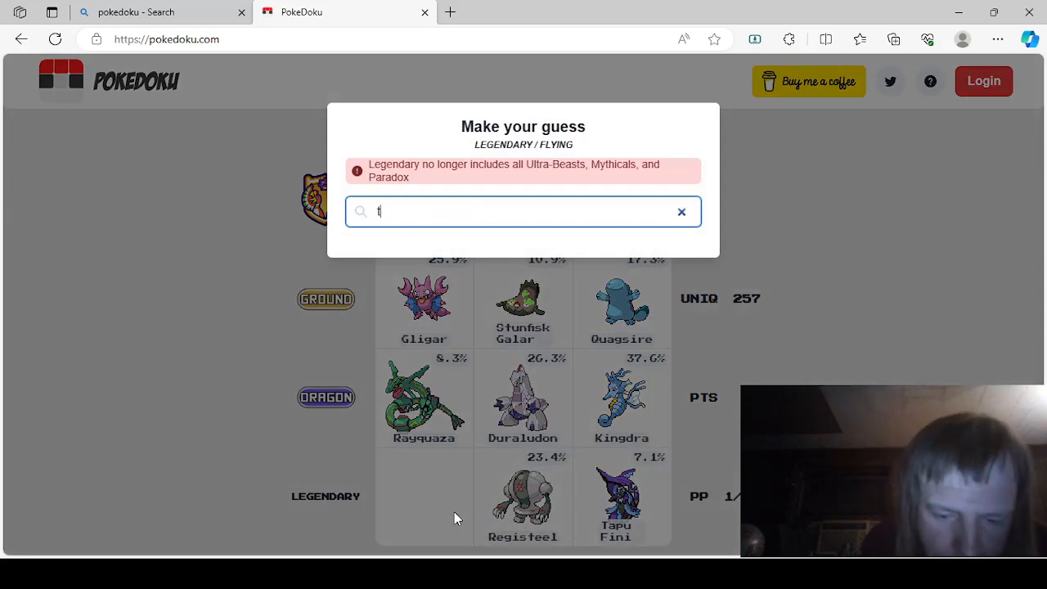
# Step: Place Tornadus Therian in Legendary/Flying, completing the grid, and show the puzzle summary
pyautogui.write('ornadu')
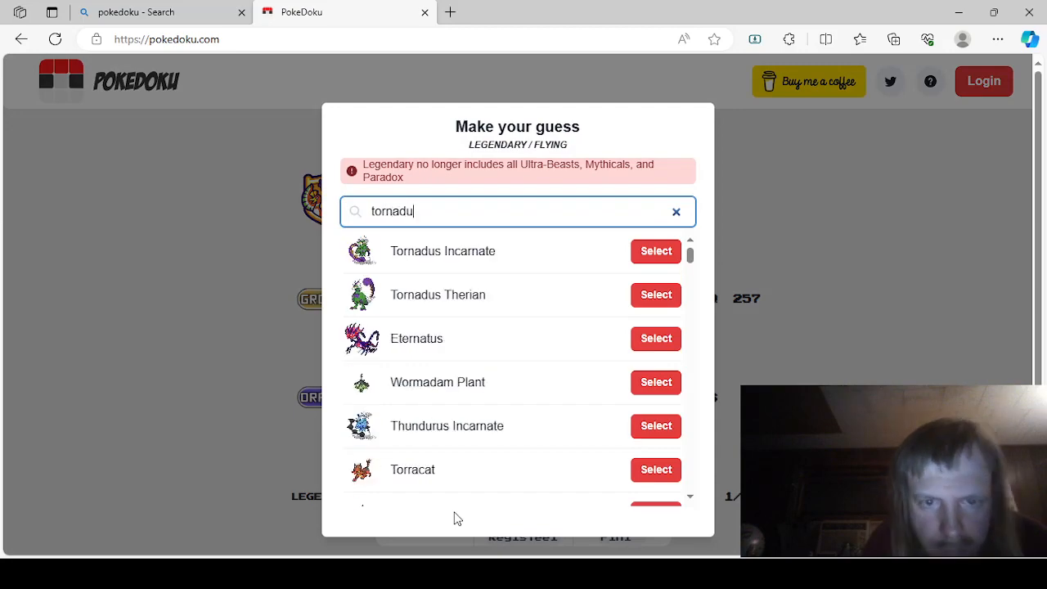
pyautogui.click(654, 295)
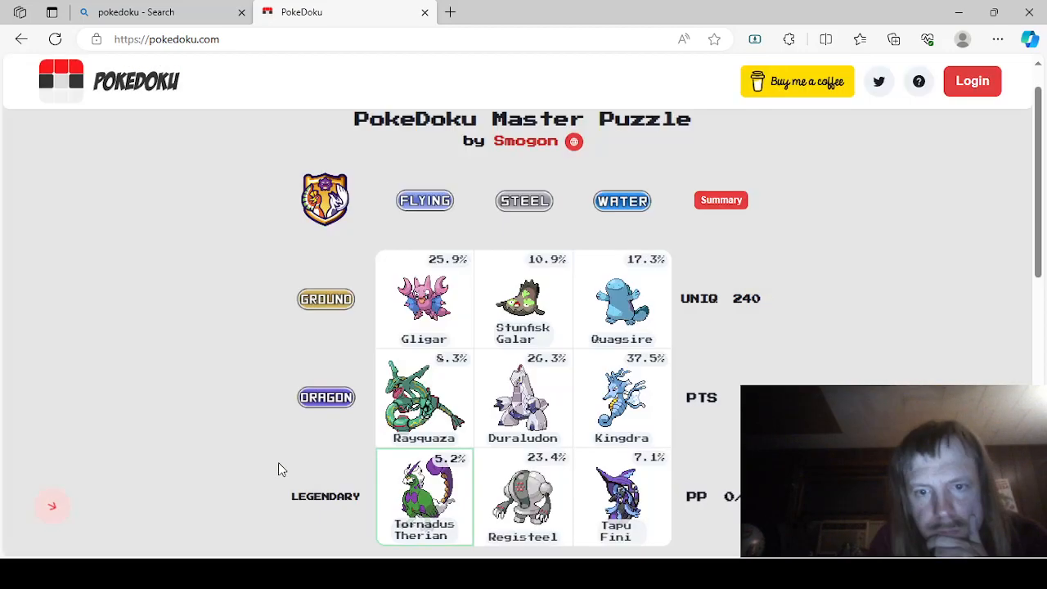
pyautogui.click(720, 199)
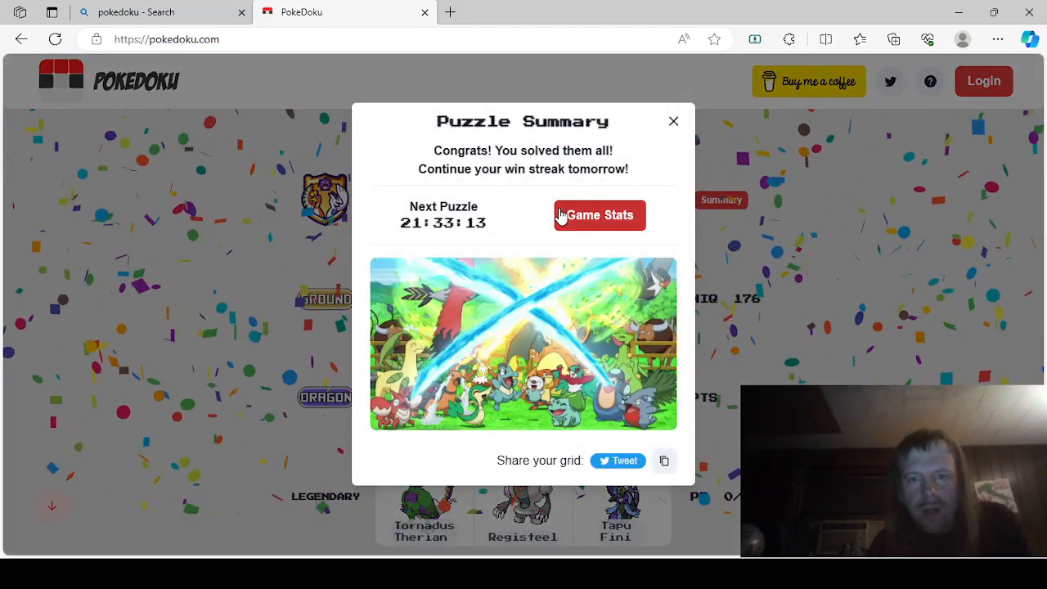
# Step: Show the Game Stats and scroll down to the Smogon's Picks grid
pyautogui.click(599, 215)
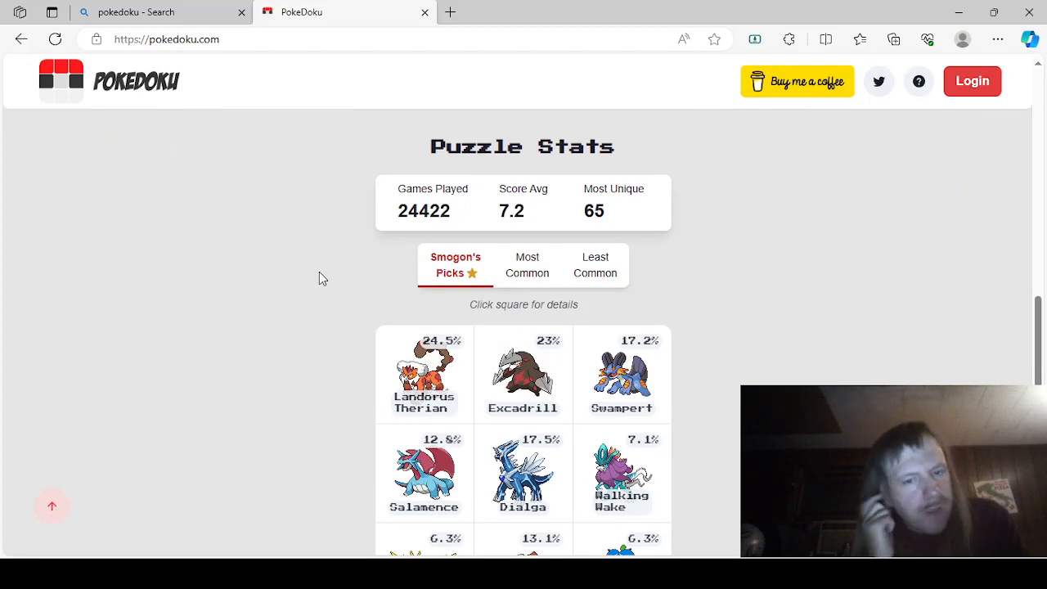
pyautogui.scroll(-3)
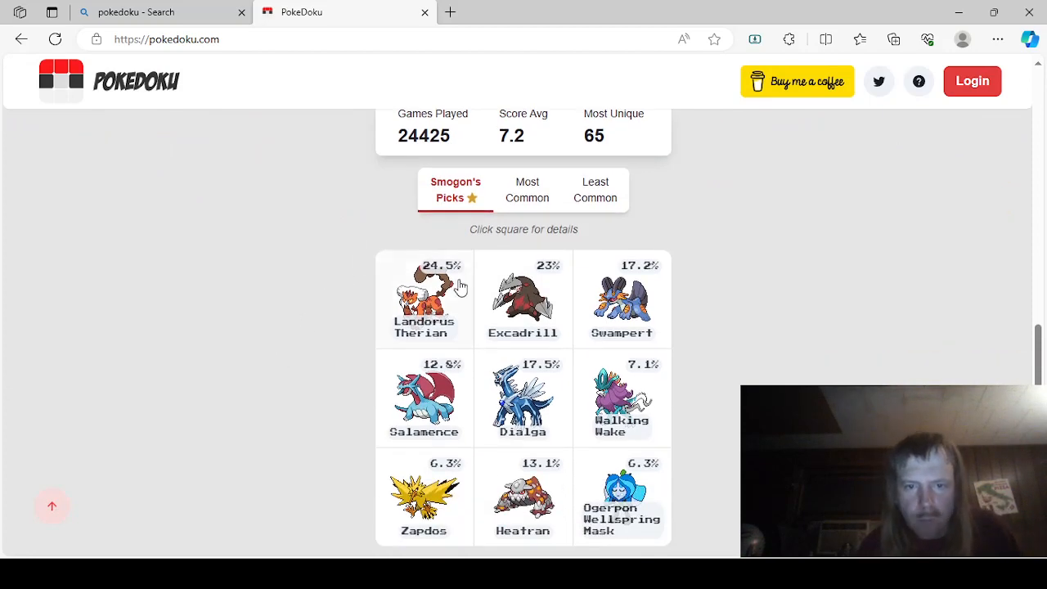
pyautogui.scroll(-3)
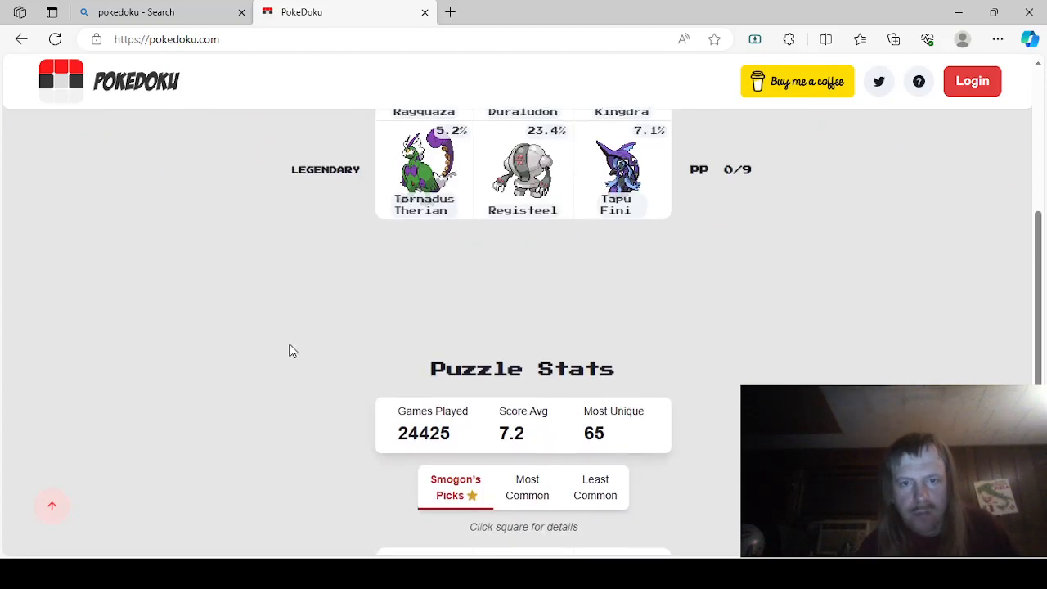
pyautogui.scroll(-3)
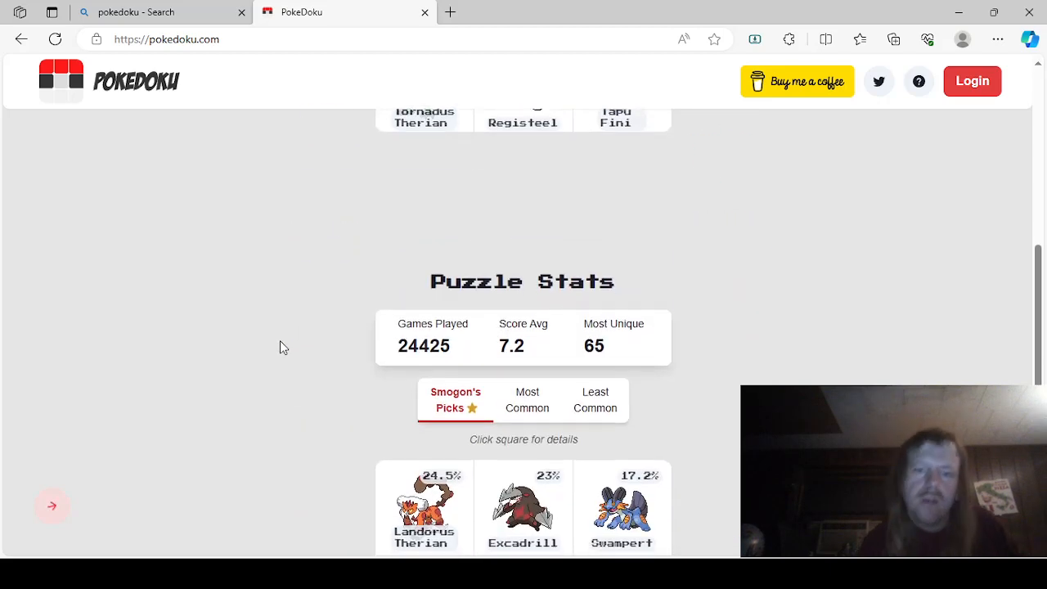
pyautogui.scroll(-3)
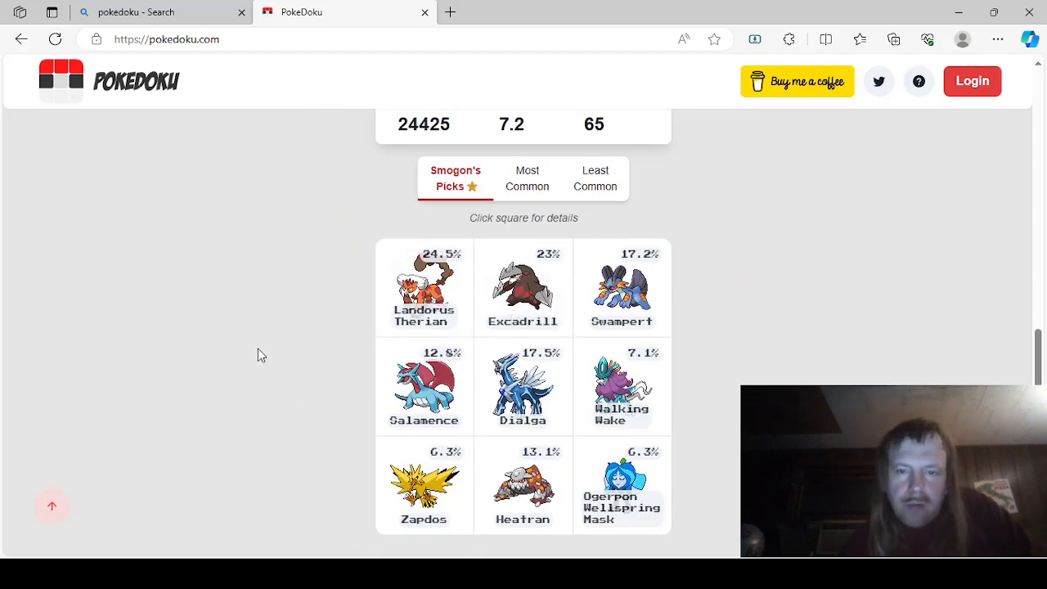
pyautogui.click(622, 288)
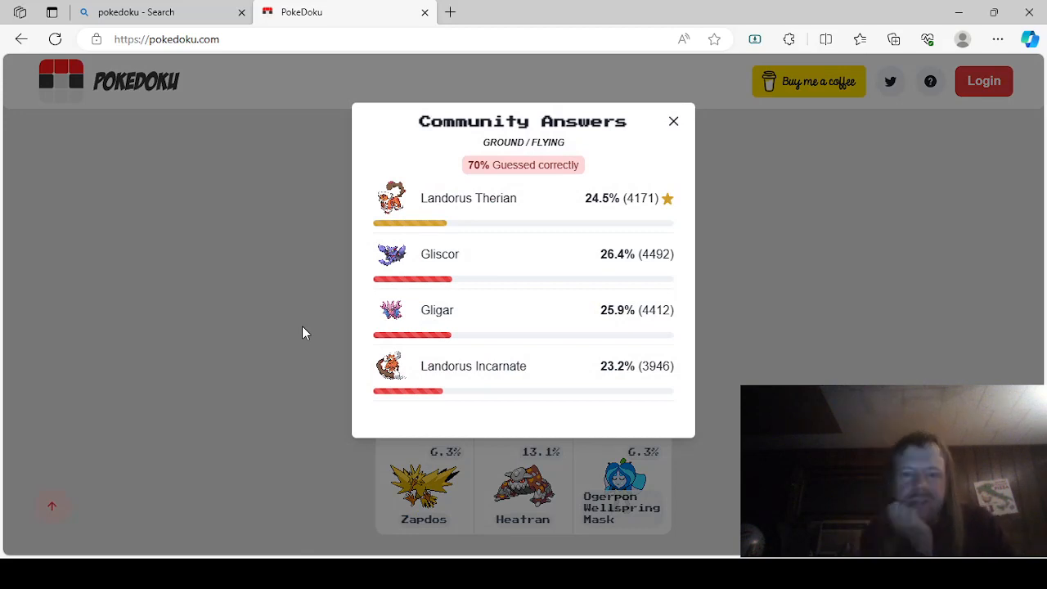
pyautogui.click(675, 121)
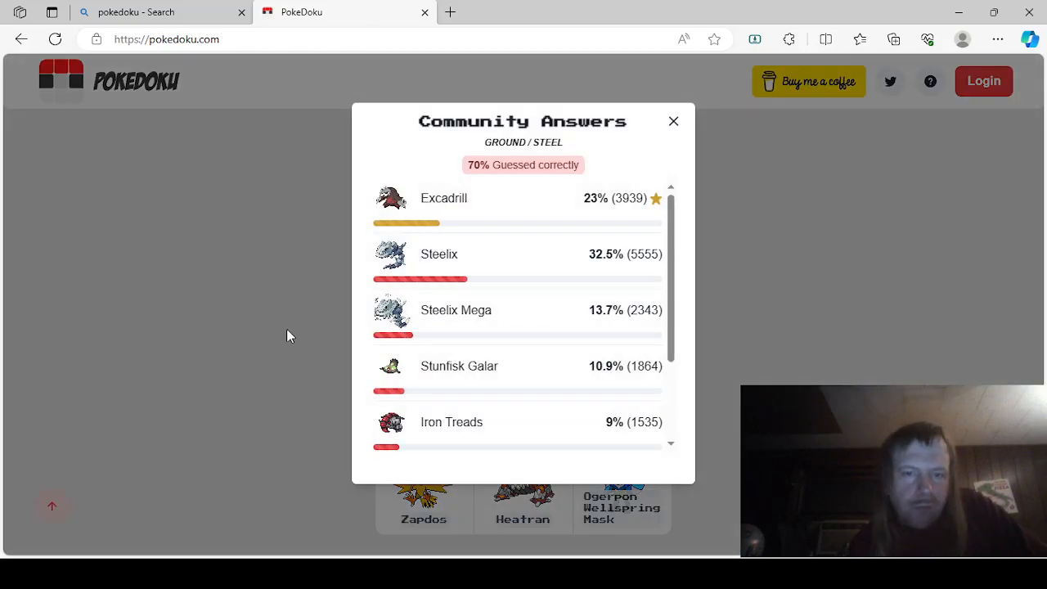
pyautogui.moveTo(487, 298)
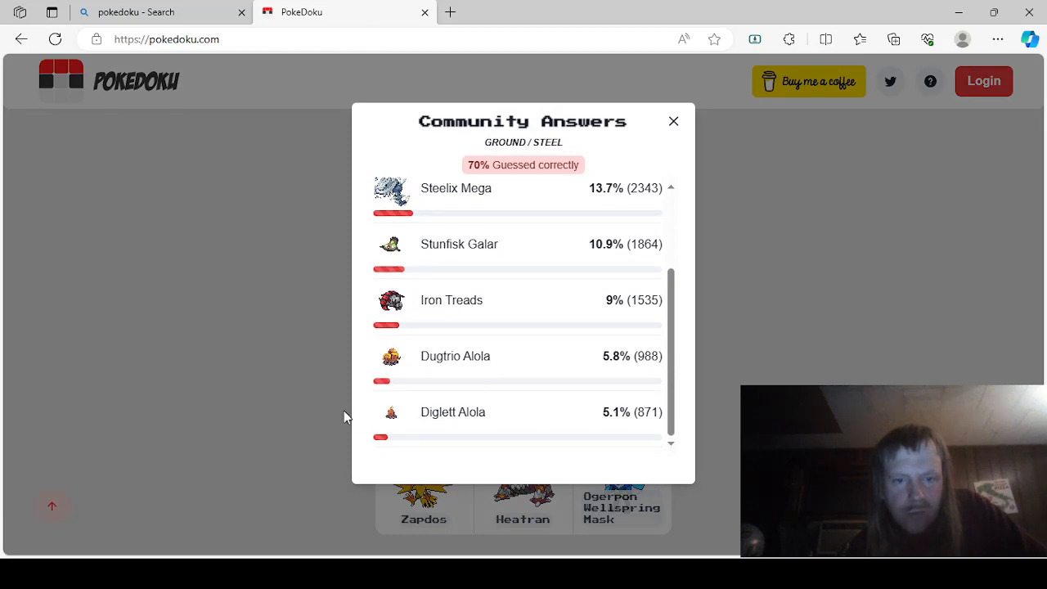
pyautogui.click(674, 121)
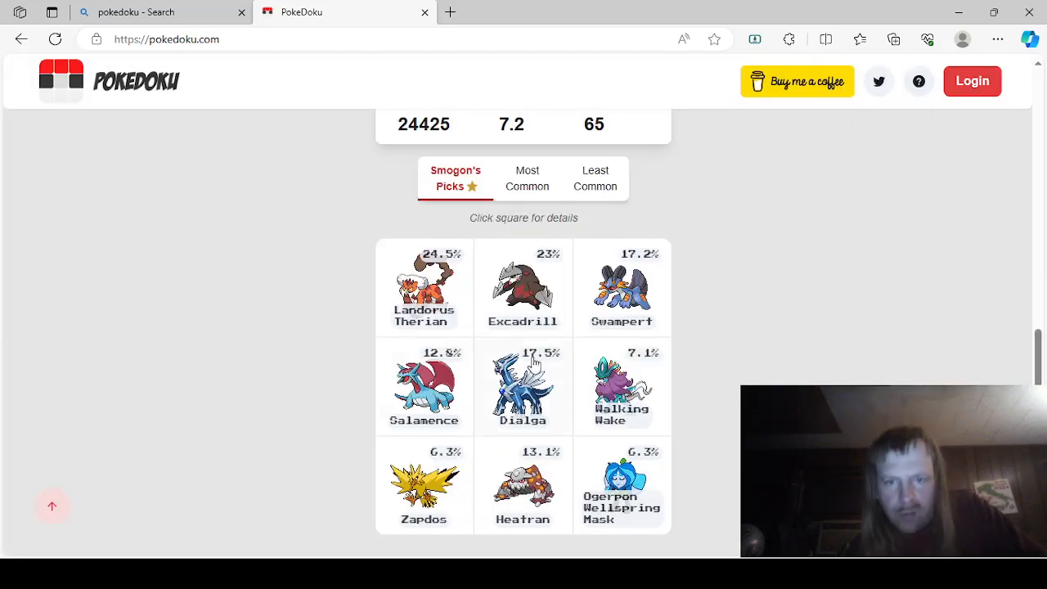
pyautogui.click(622, 288)
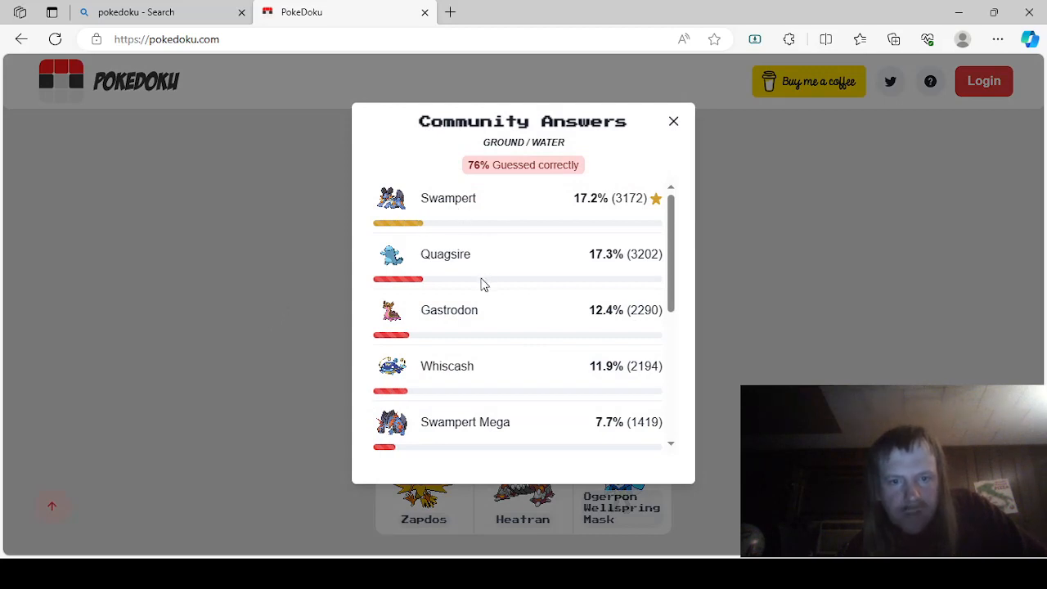
pyautogui.scroll(-3)
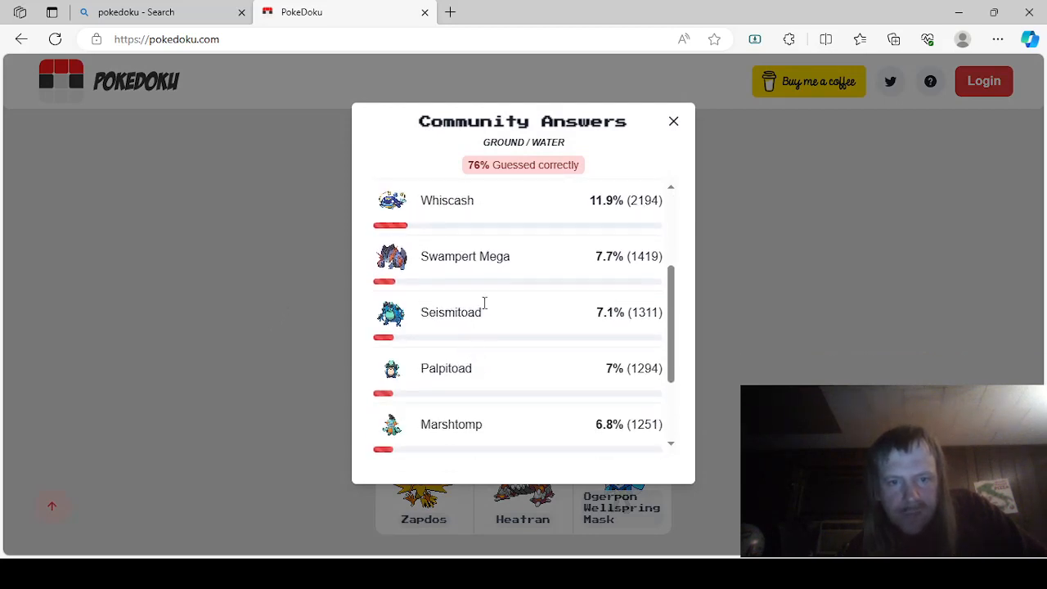
pyautogui.scroll(-3)
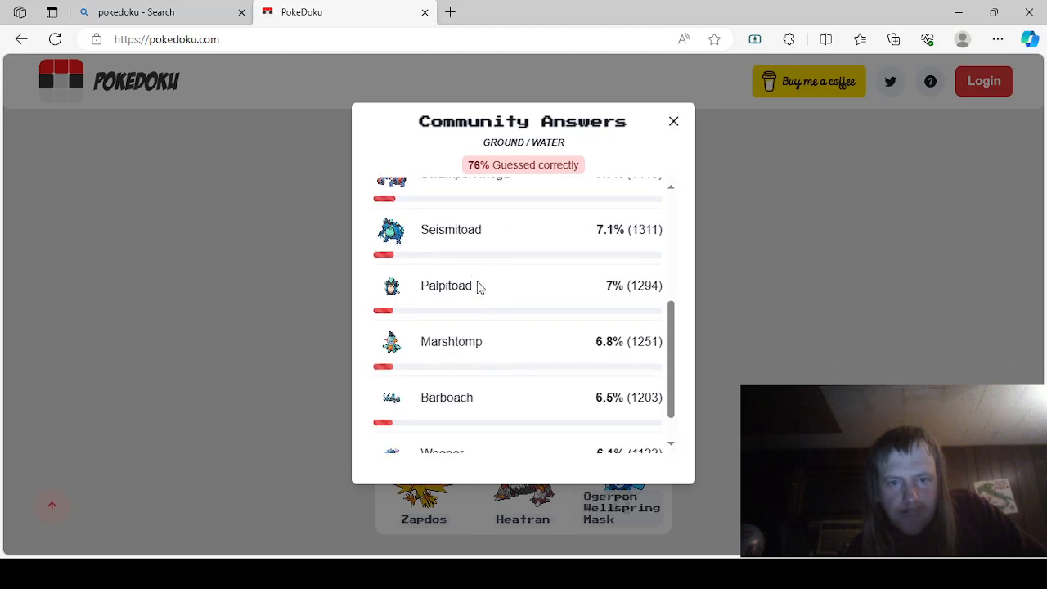
pyautogui.scroll(-3)
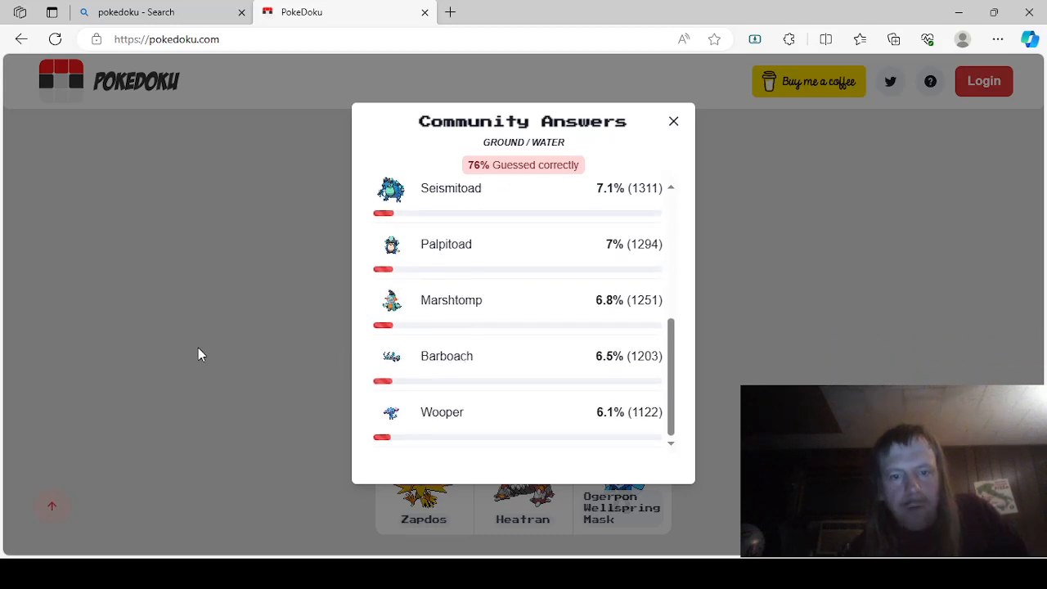
pyautogui.click(674, 121)
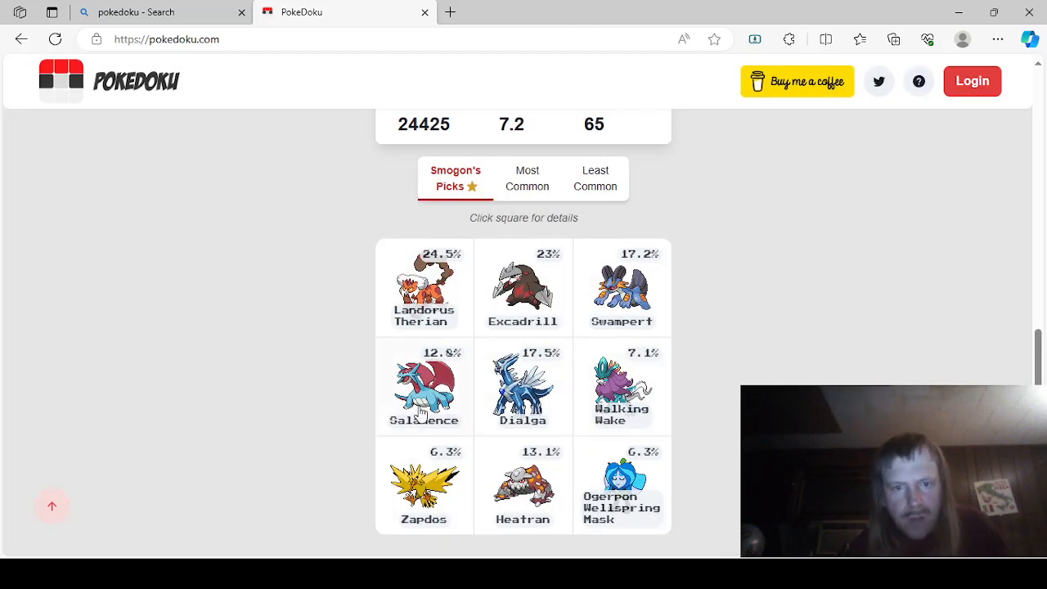
pyautogui.click(424, 387)
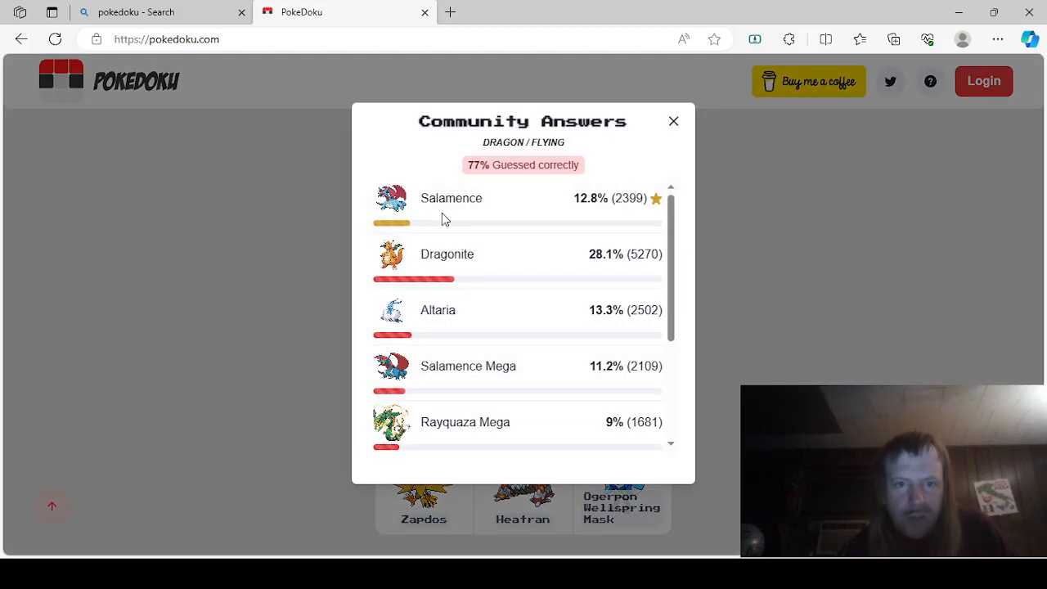
pyautogui.moveTo(478, 262)
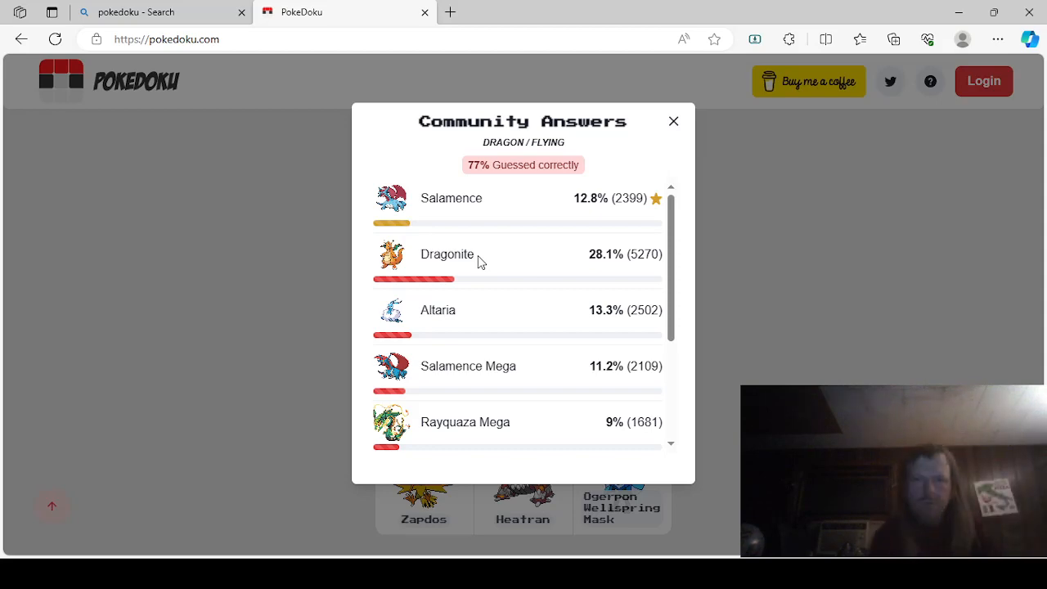
pyautogui.click(674, 121)
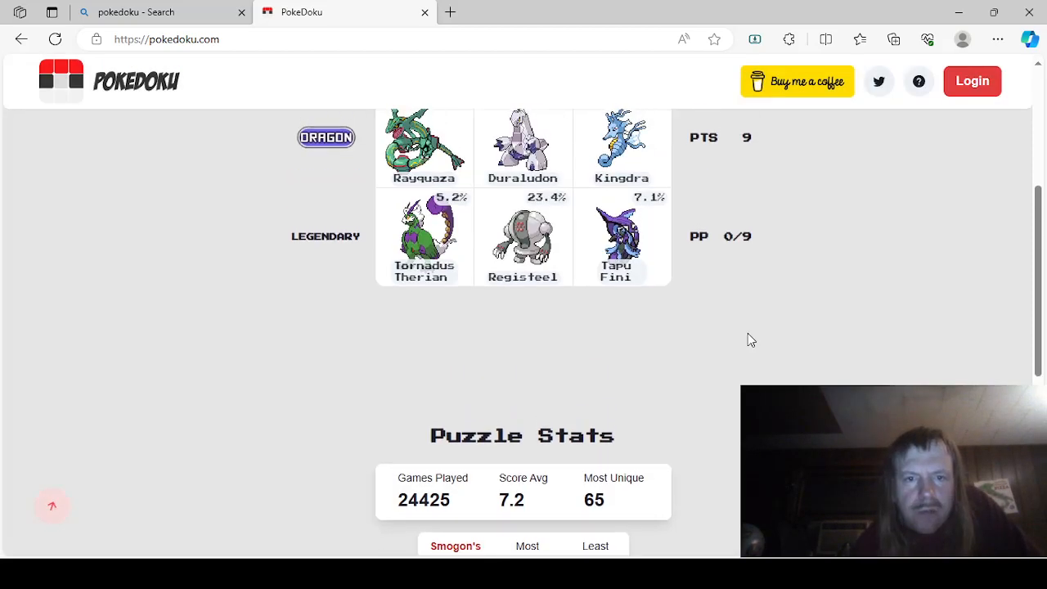
pyautogui.scroll(-3)
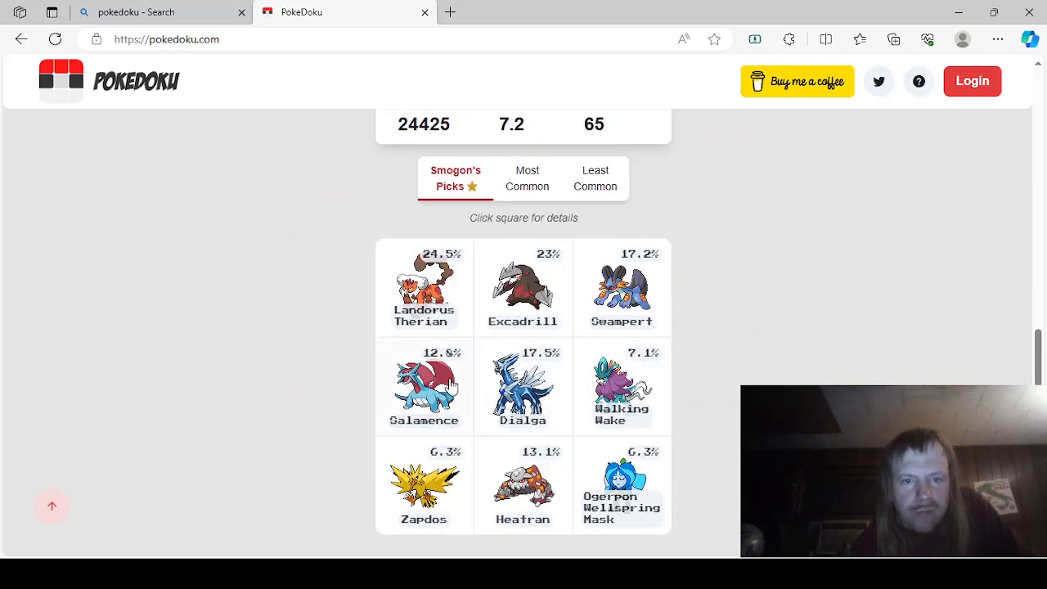
pyautogui.click(424, 385)
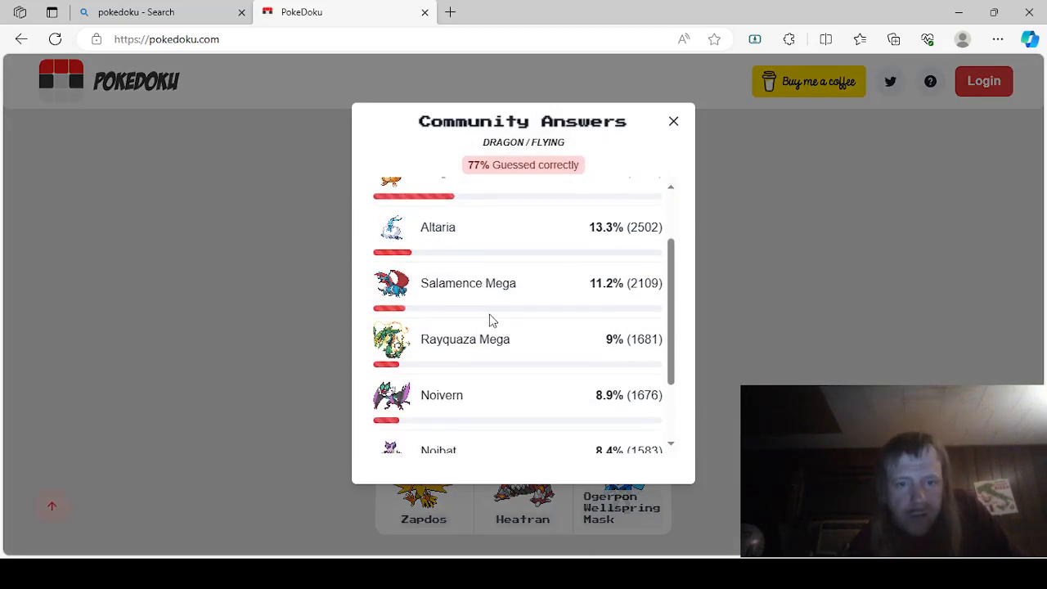
pyautogui.scroll(-3)
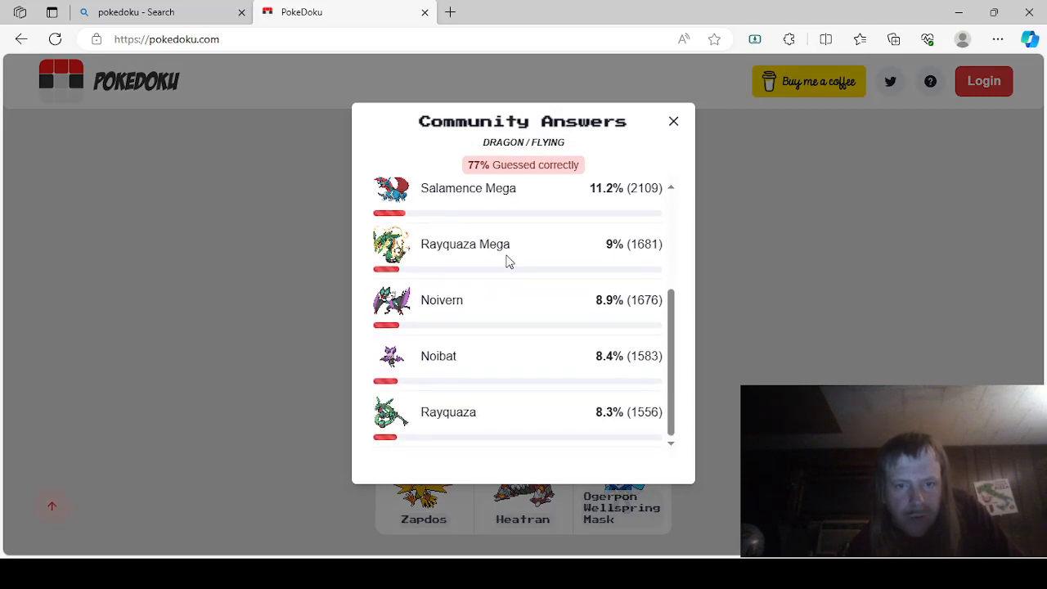
pyautogui.moveTo(151, 370)
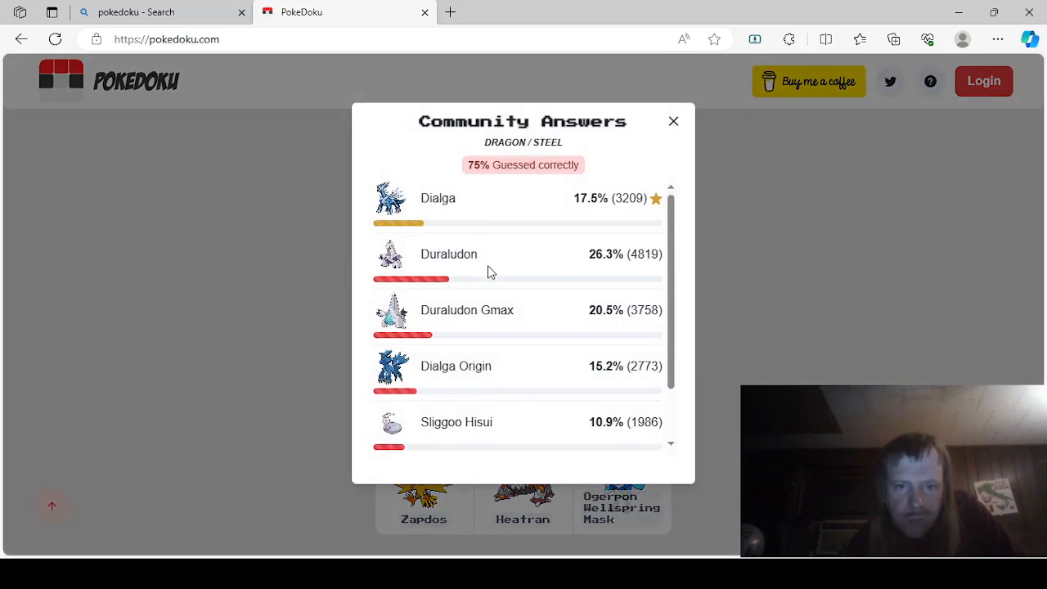
pyautogui.scroll(-3)
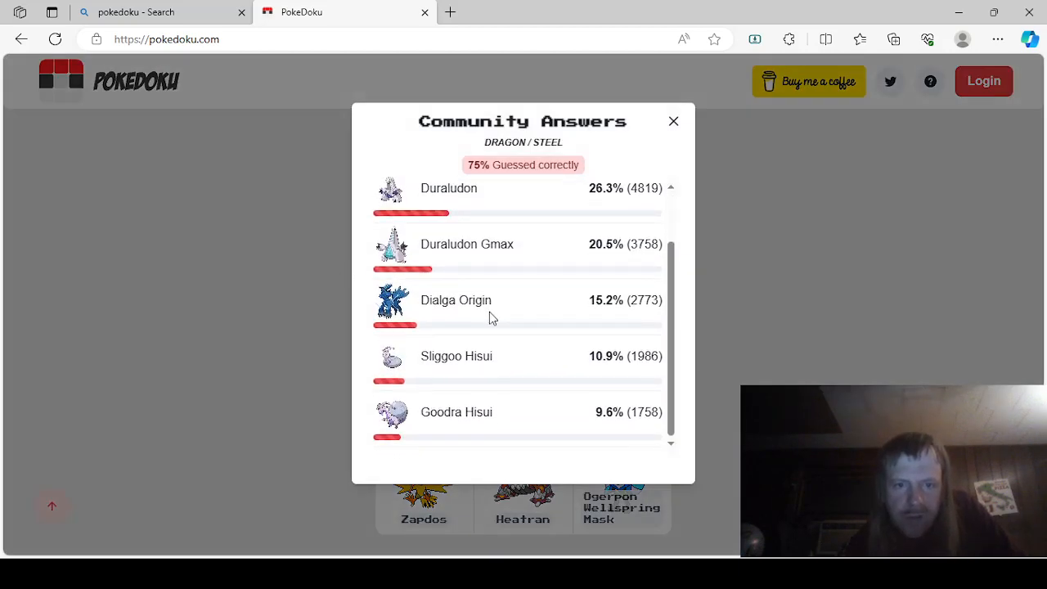
pyautogui.moveTo(298, 375)
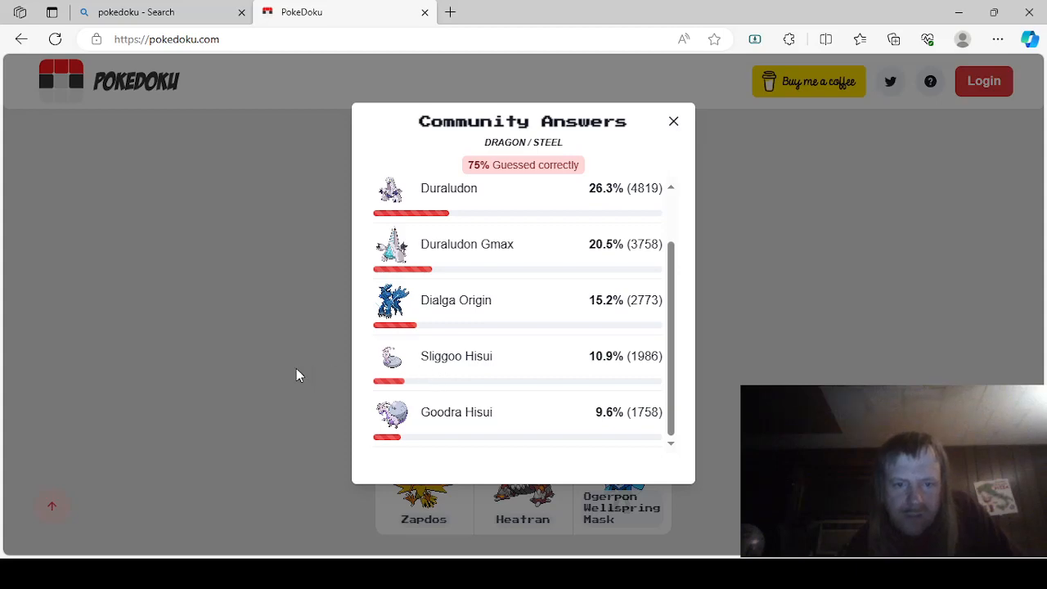
pyautogui.click(674, 121)
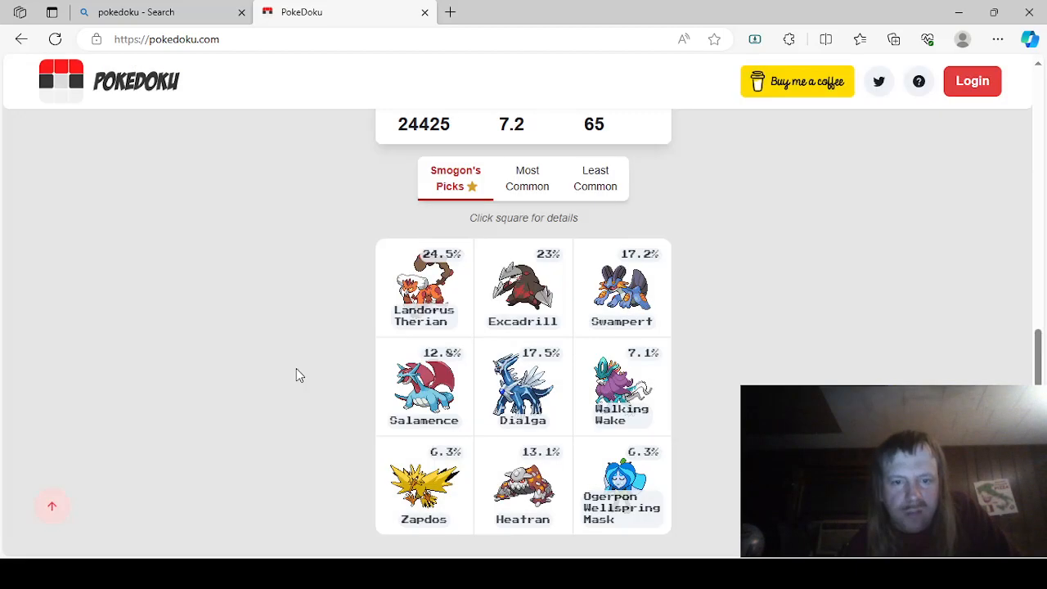
pyautogui.click(622, 386)
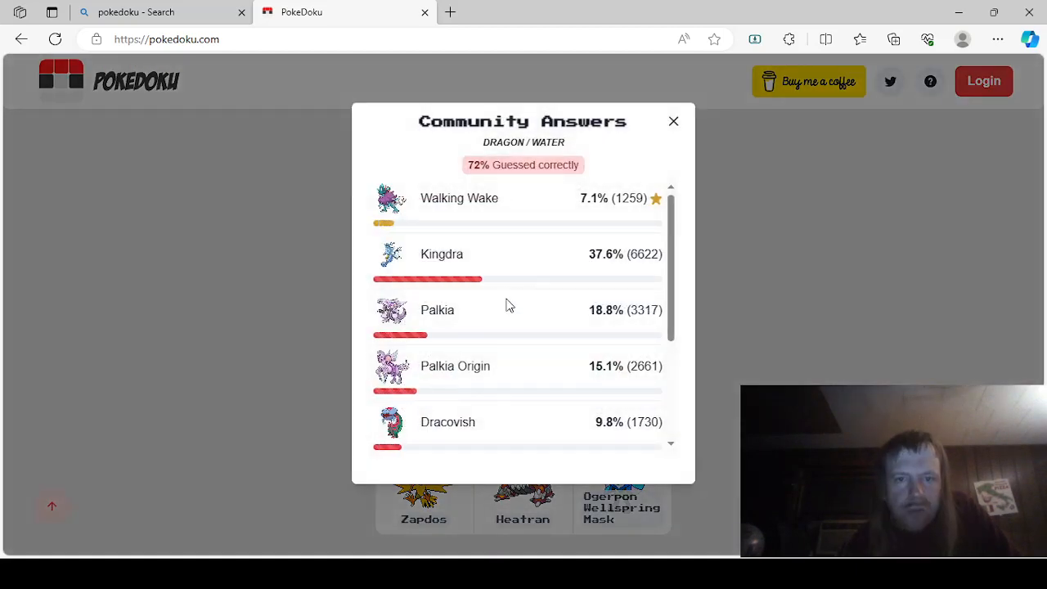
pyautogui.moveTo(494, 331)
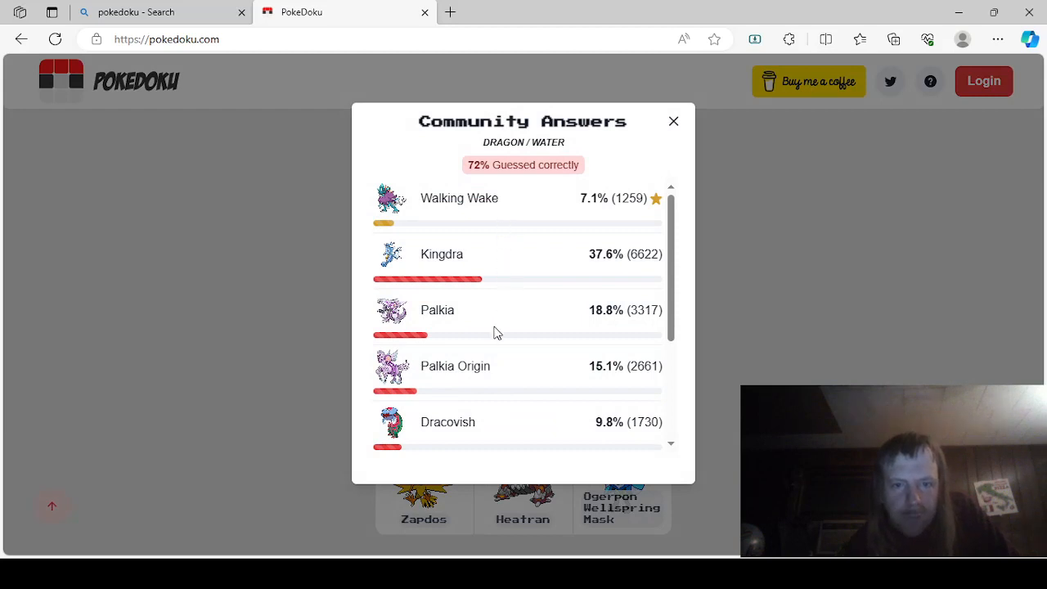
pyautogui.scroll(-3)
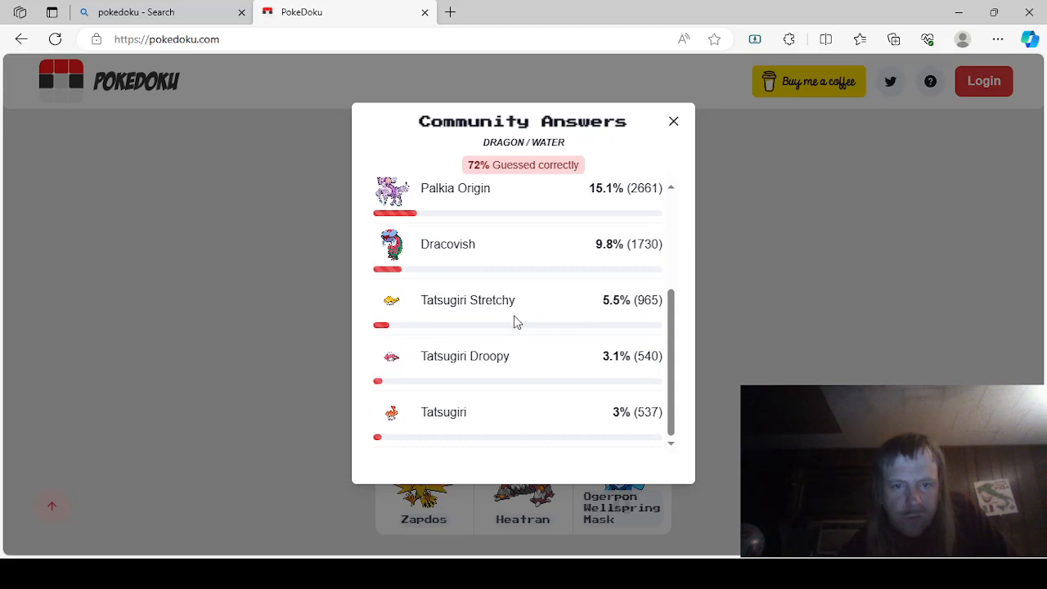
pyautogui.moveTo(468, 362)
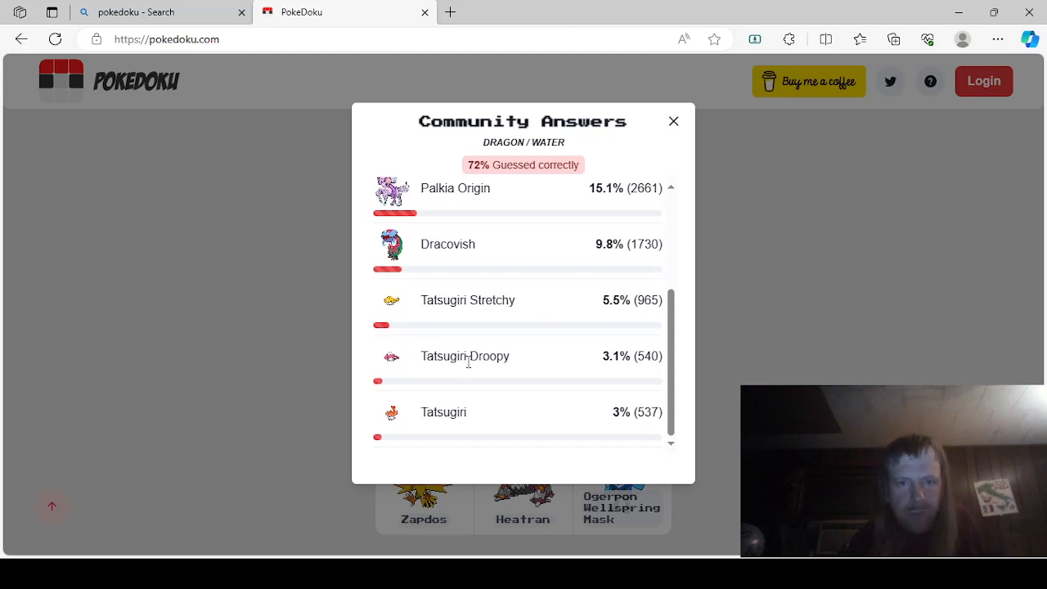
pyautogui.moveTo(275, 423)
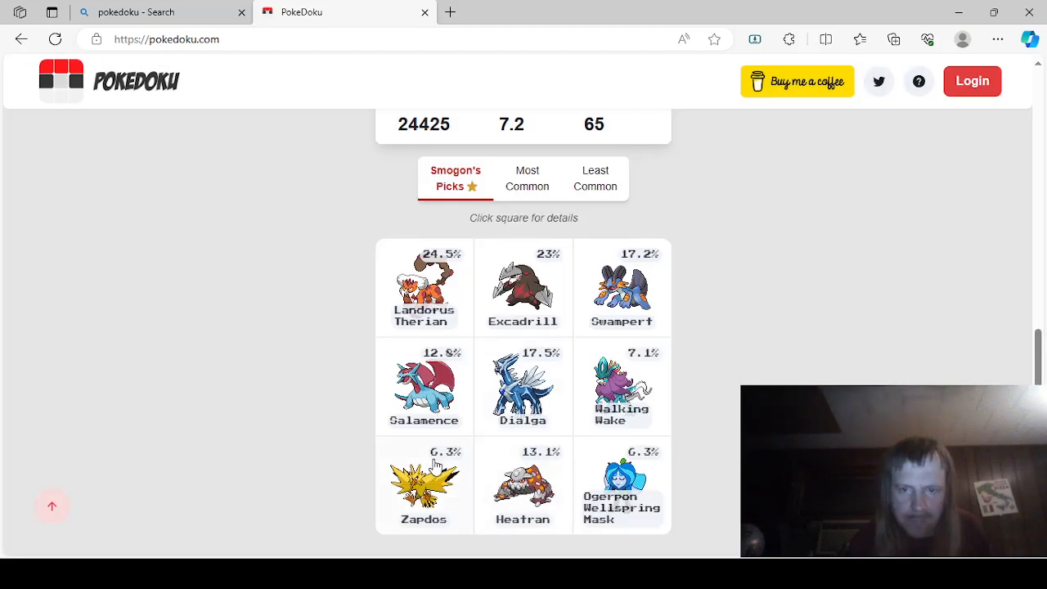
# Step: Scroll through the Legendary/Flying community answers (79% correct), then close them
pyautogui.click(424, 483)
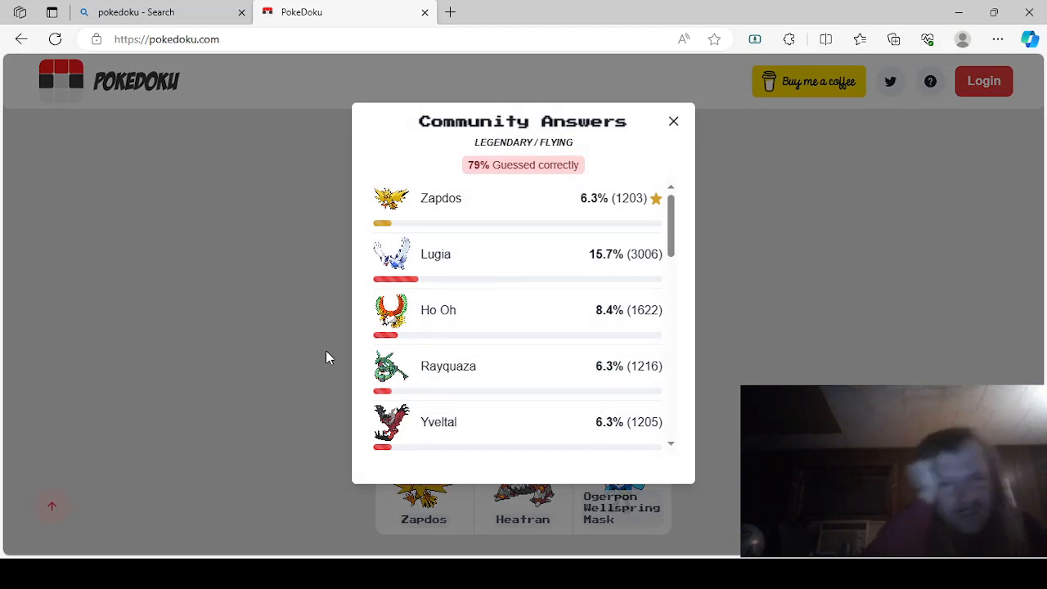
pyautogui.scroll(-3)
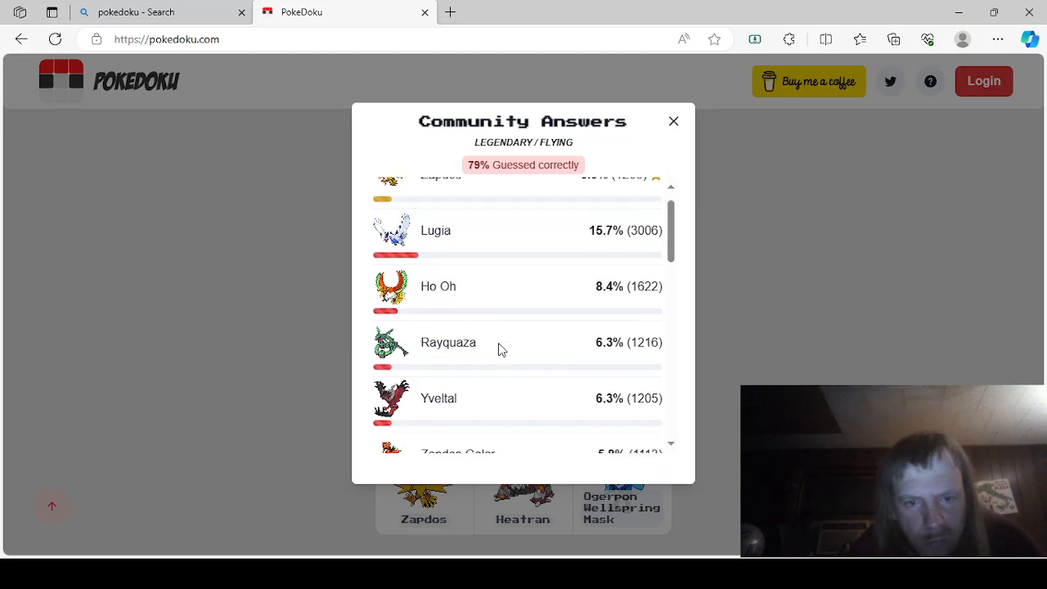
pyautogui.scroll(-3)
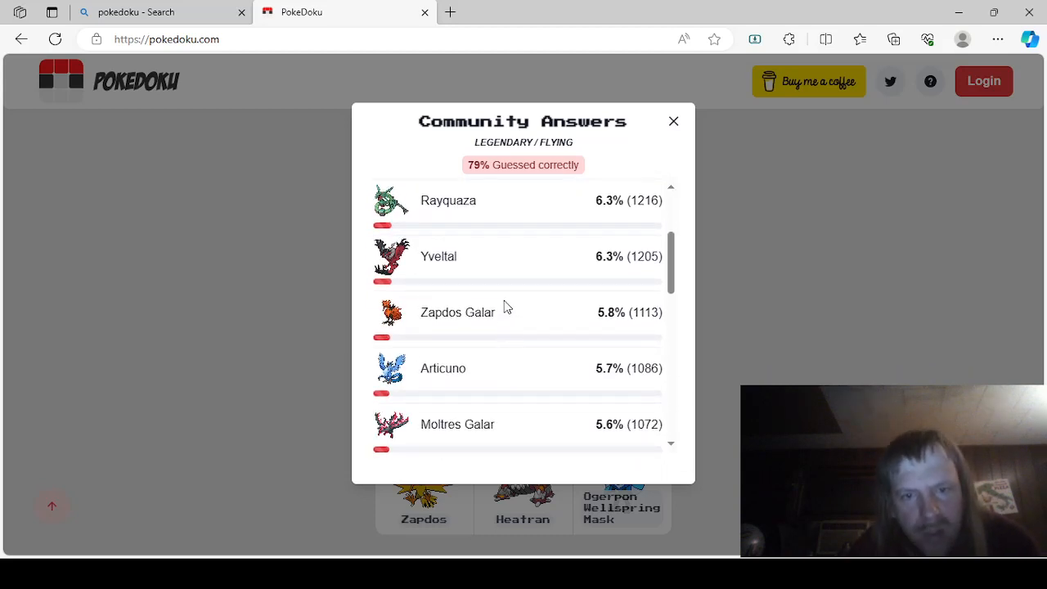
pyautogui.moveTo(487, 291)
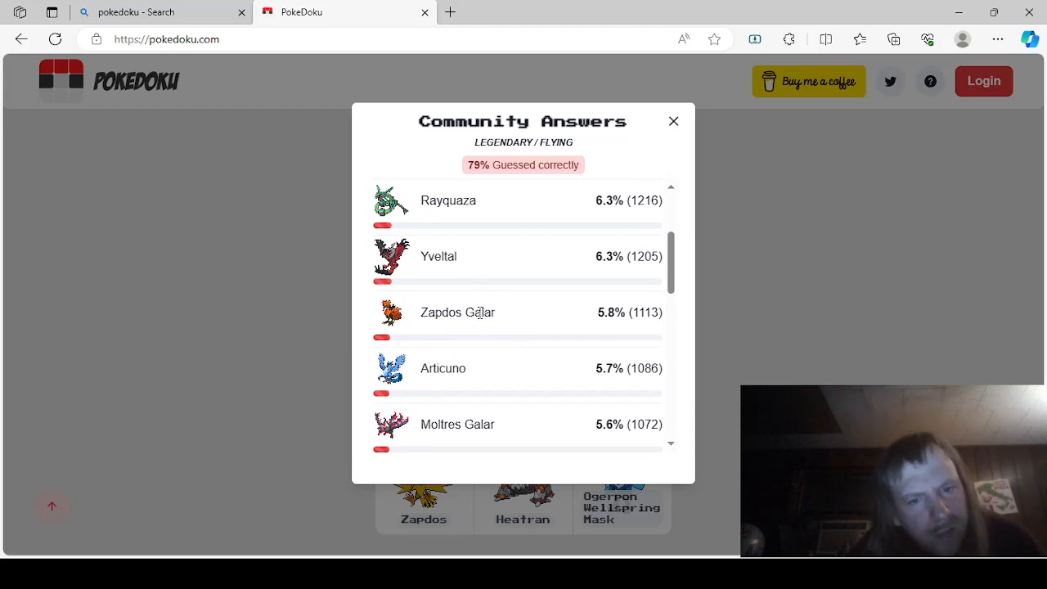
pyautogui.scroll(-3)
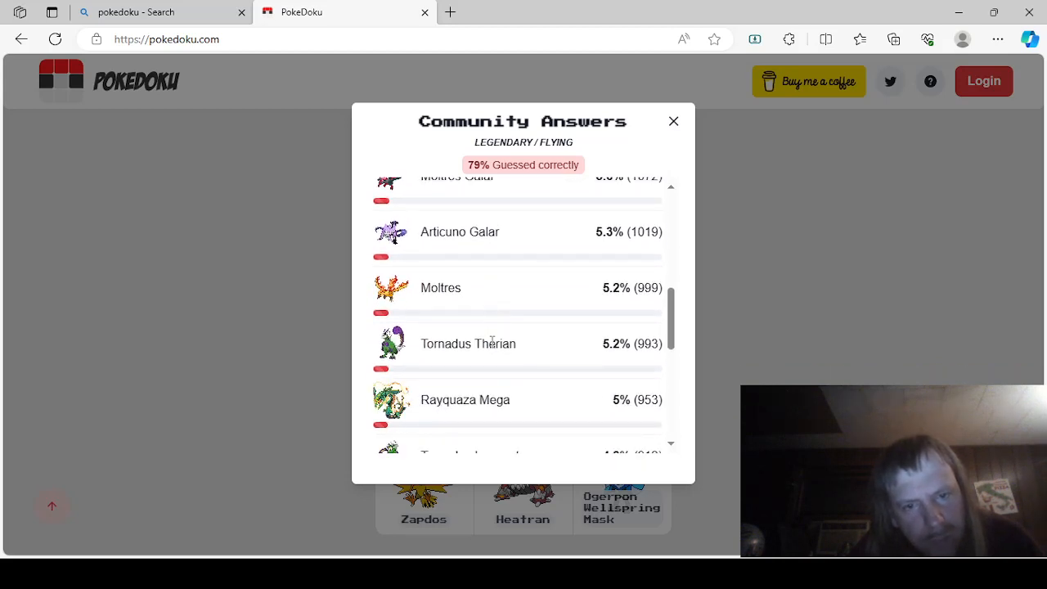
pyautogui.scroll(-3)
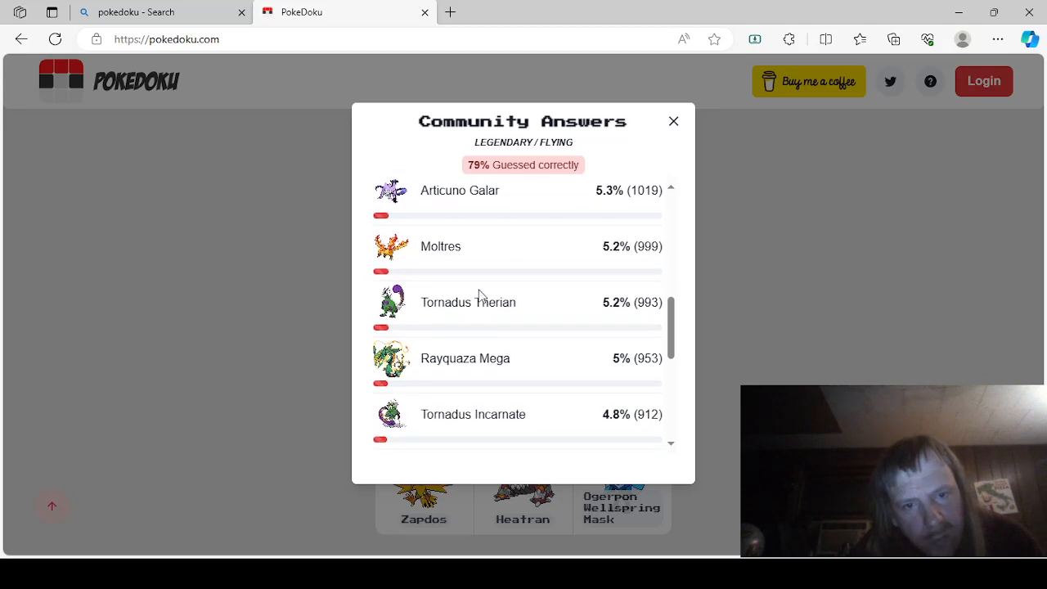
pyautogui.scroll(-3)
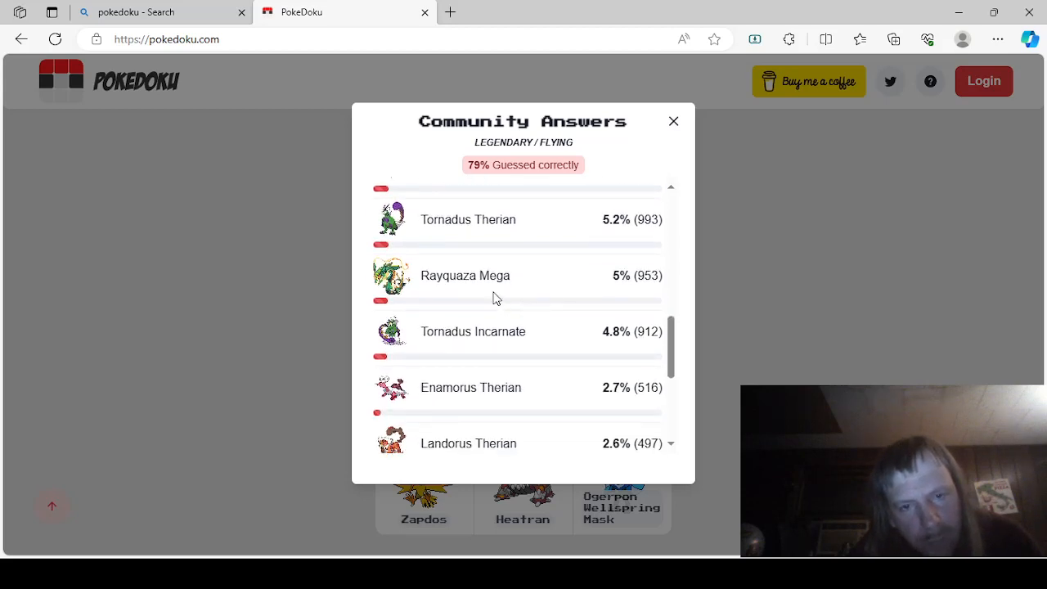
pyautogui.scroll(-3)
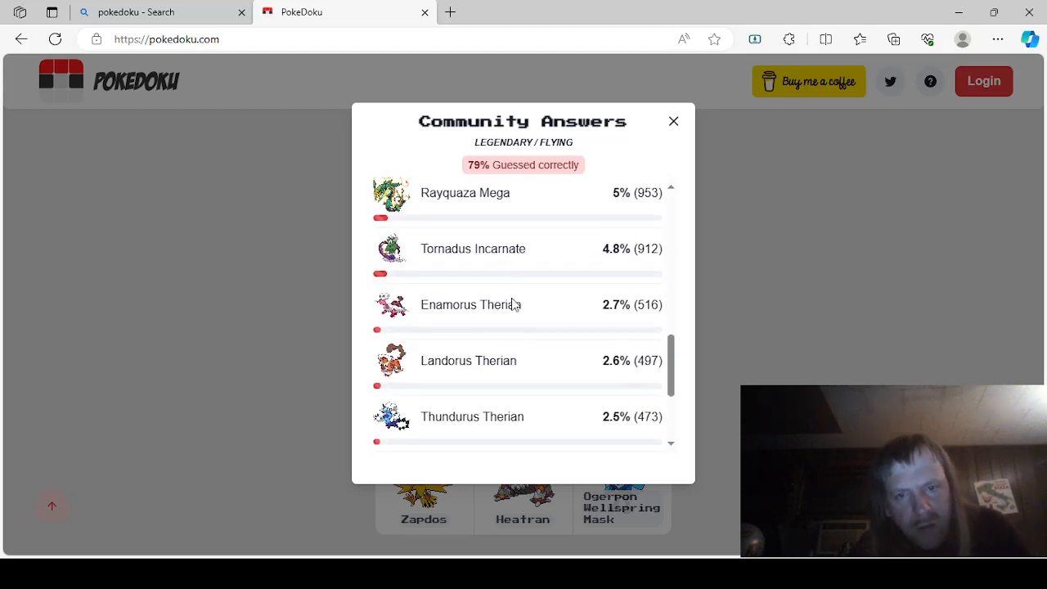
pyautogui.scroll(-3)
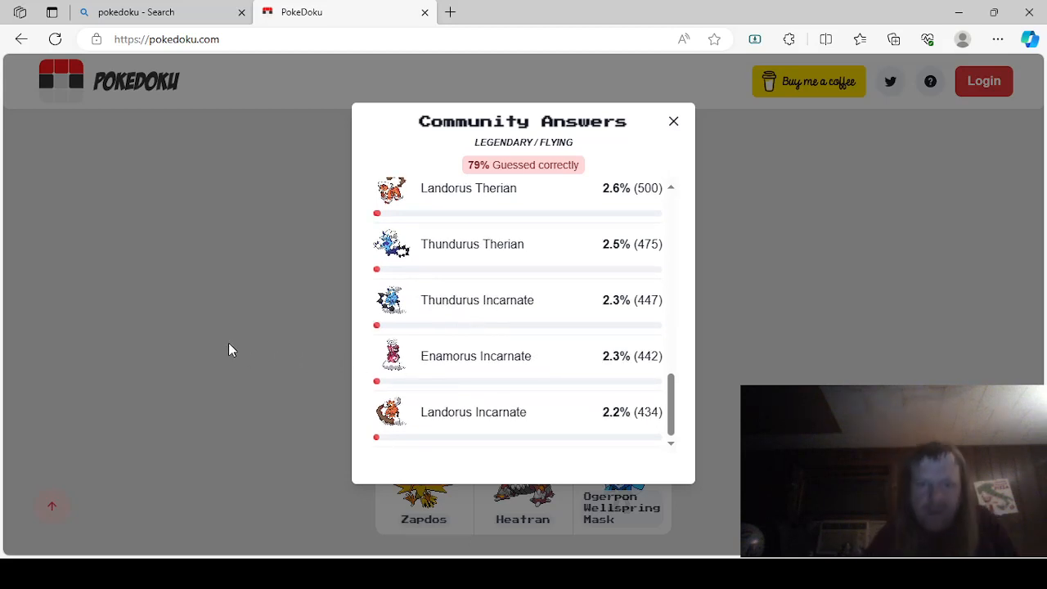
pyautogui.click(674, 121)
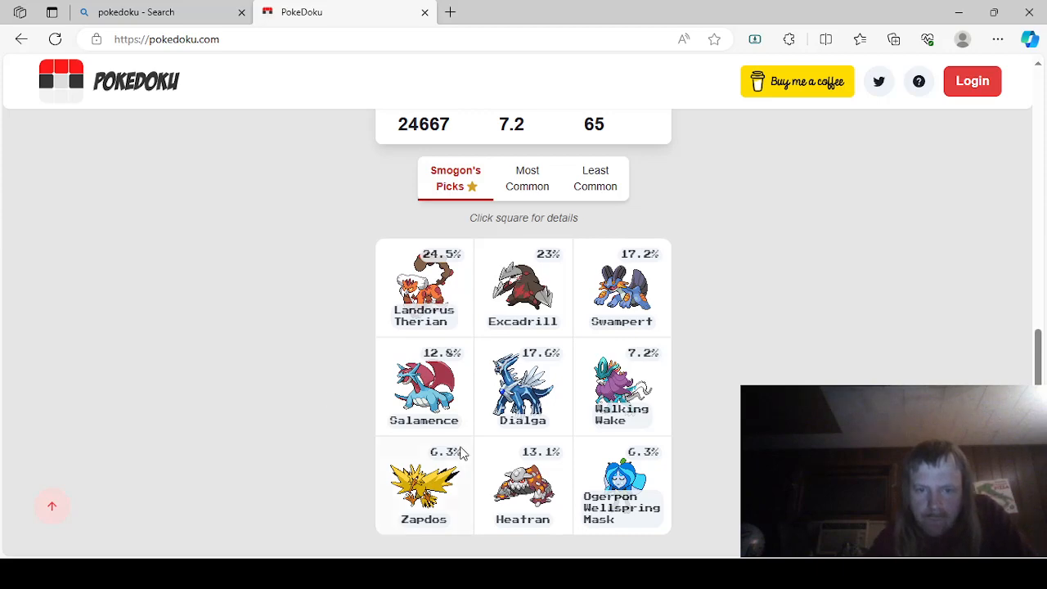
pyautogui.click(523, 482)
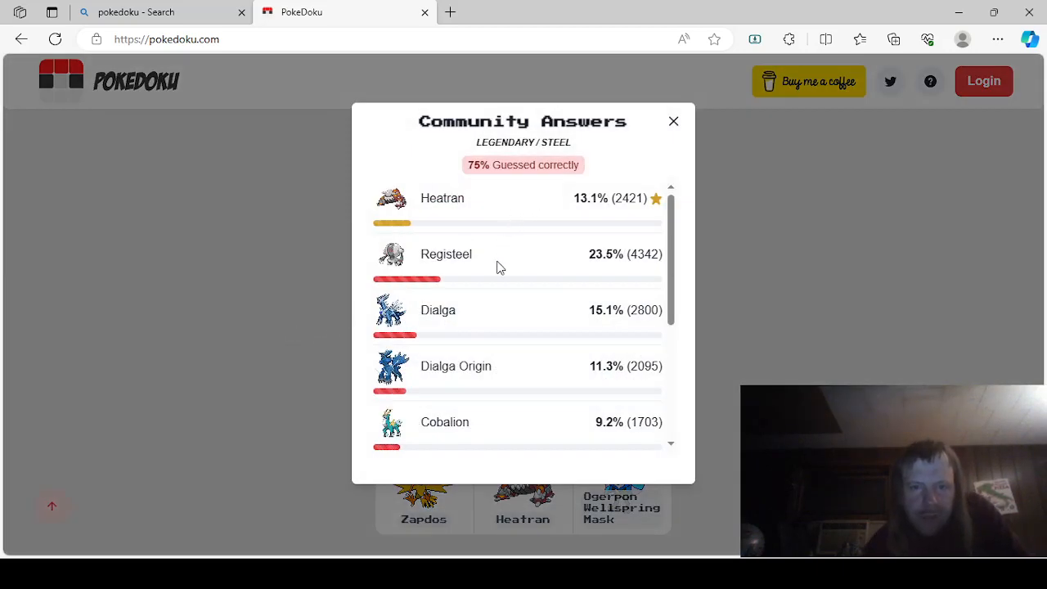
pyautogui.scroll(-3)
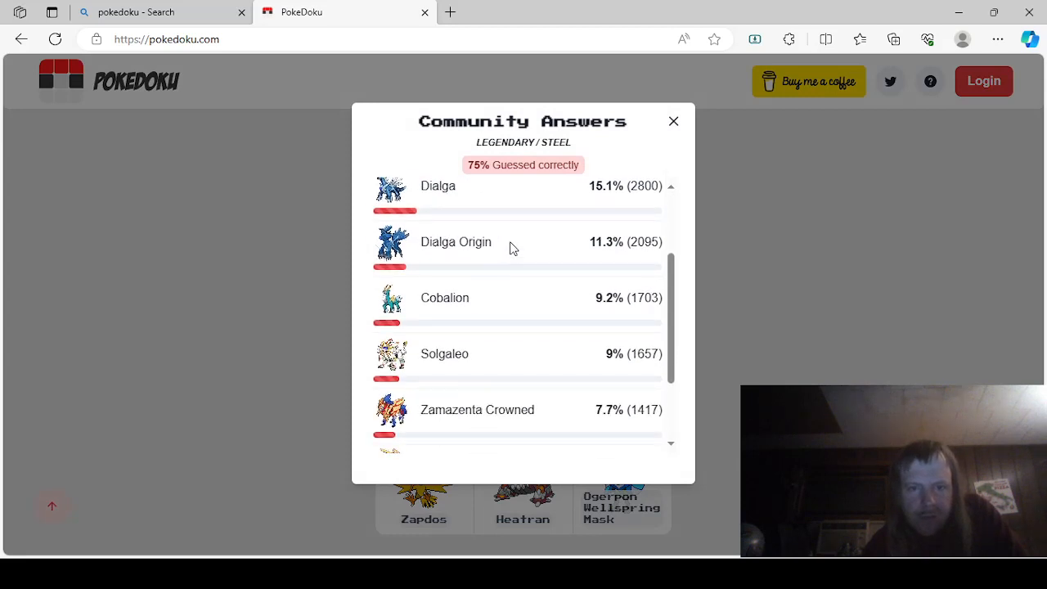
pyautogui.scroll(-3)
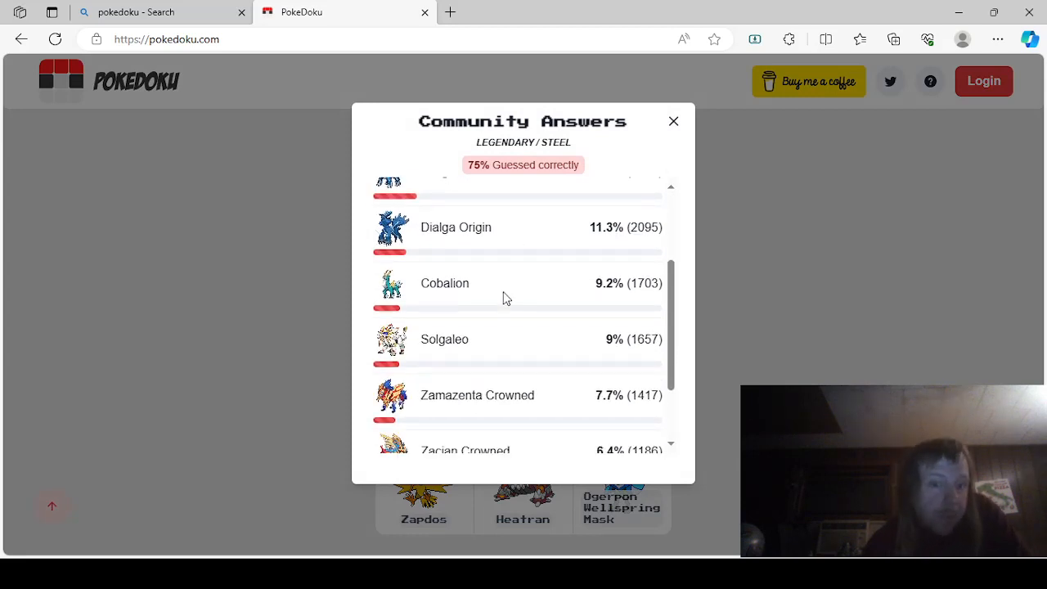
pyautogui.scroll(-3)
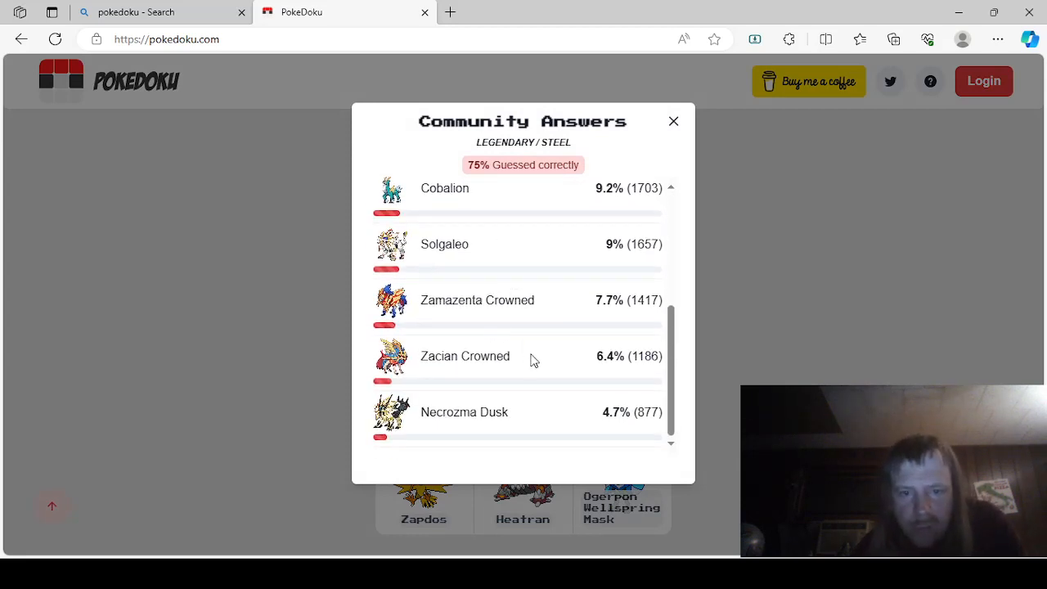
pyautogui.moveTo(320, 393)
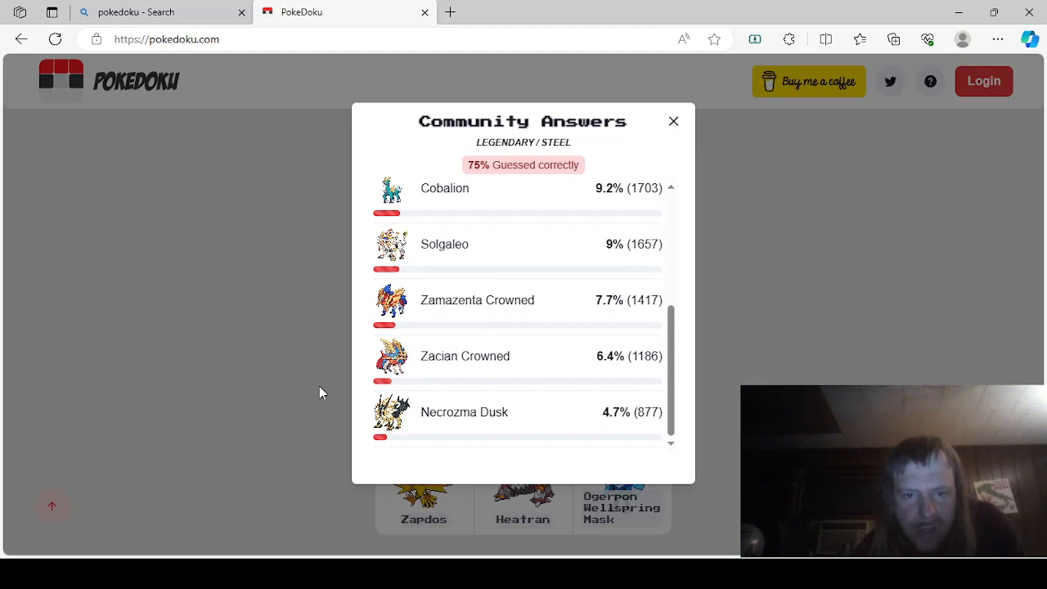
pyautogui.click(674, 121)
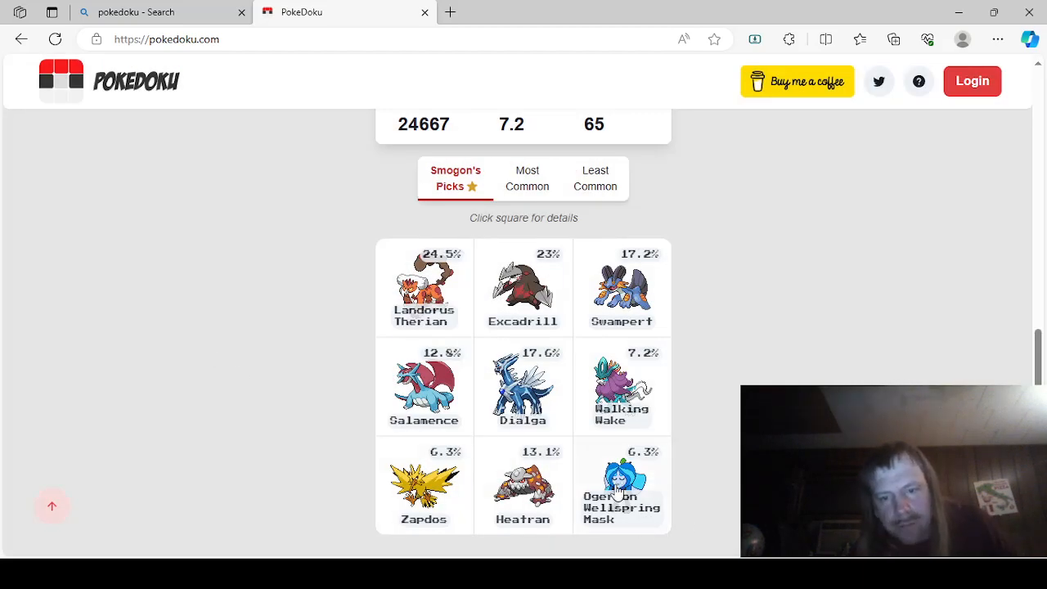
# Step: Scroll through the Legendary/Water community answers, Kyogre leading at 22.9%, Tapu Fini 7.1%
pyautogui.click(622, 485)
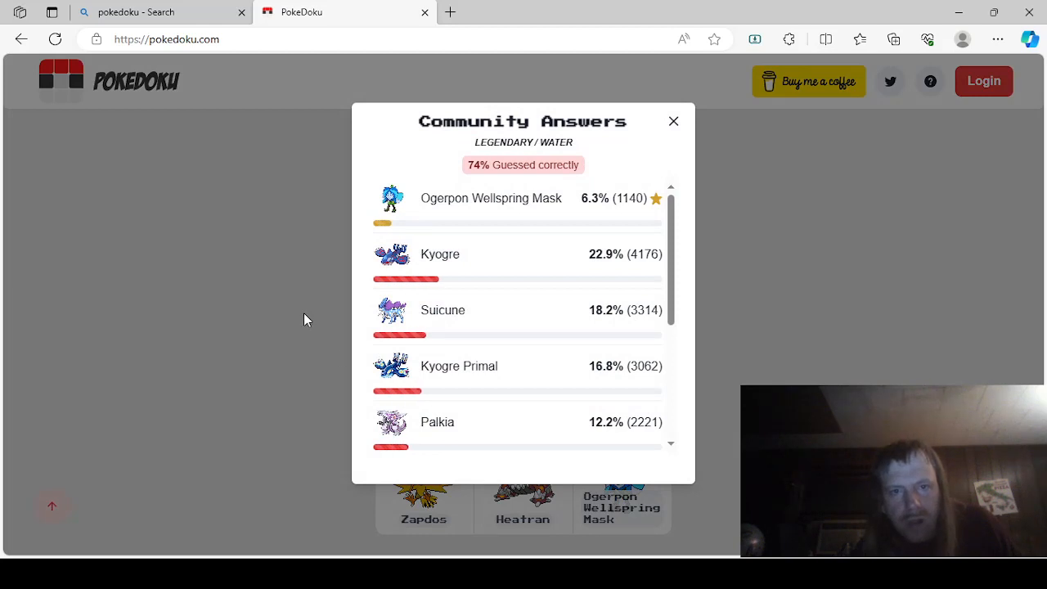
pyautogui.moveTo(574, 187)
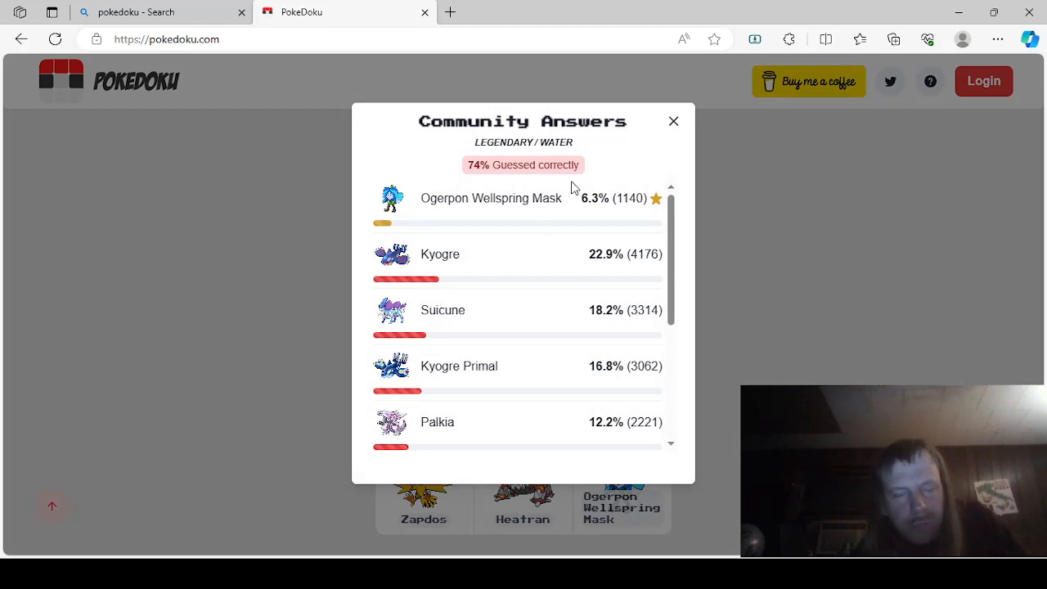
pyautogui.scroll(-3)
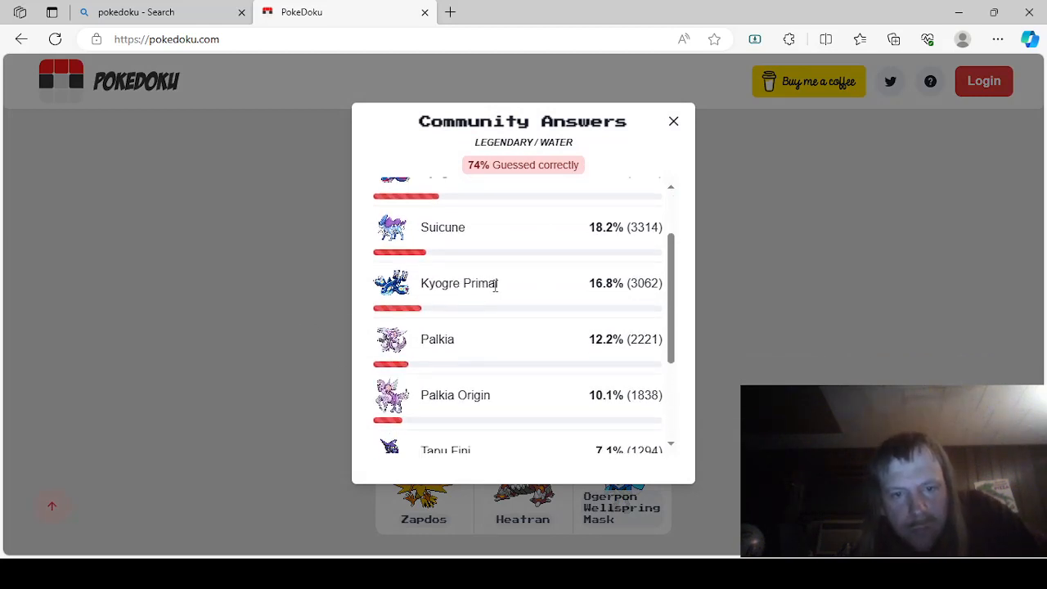
pyautogui.scroll(-3)
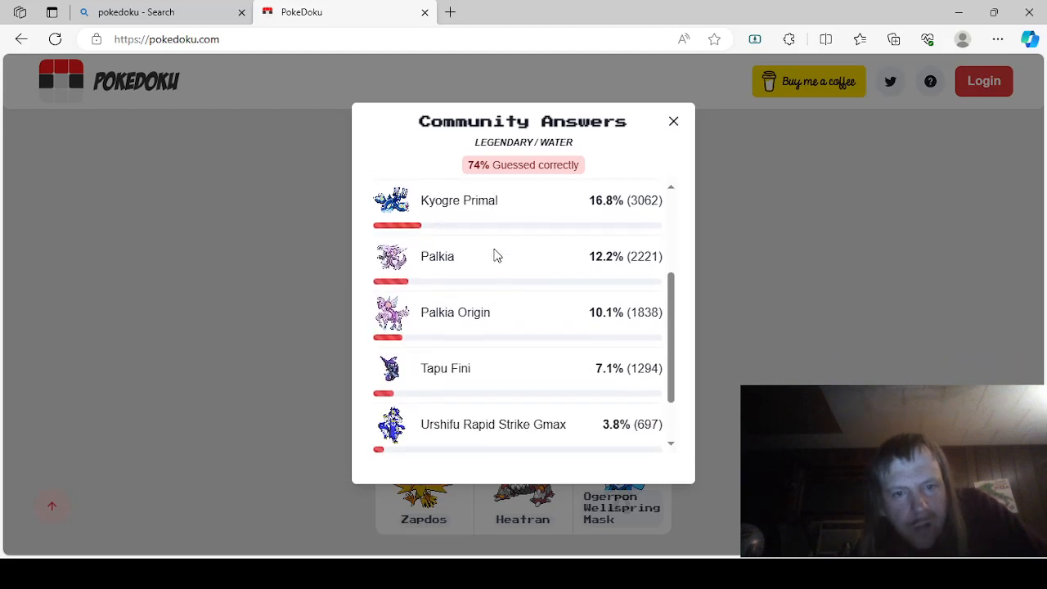
pyautogui.scroll(-3)
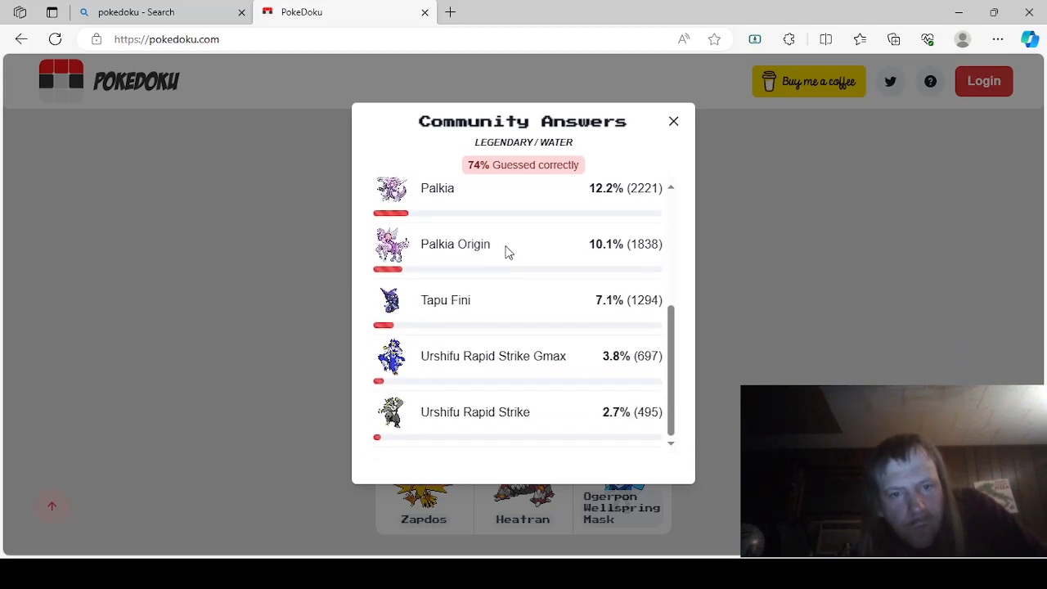
pyautogui.moveTo(478, 326)
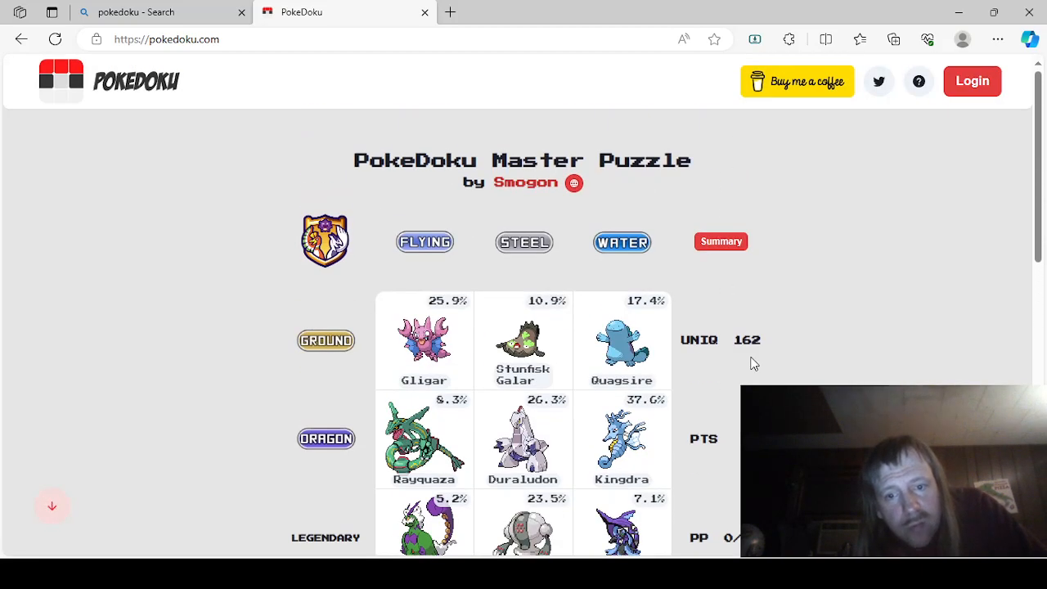
pyautogui.scroll(-3)
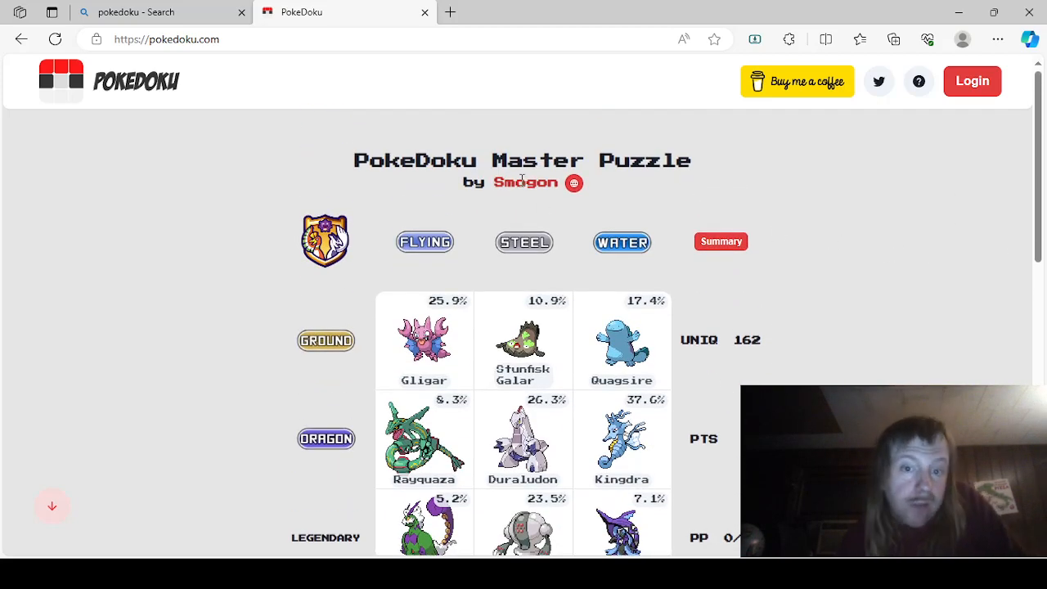
pyautogui.scroll(-3)
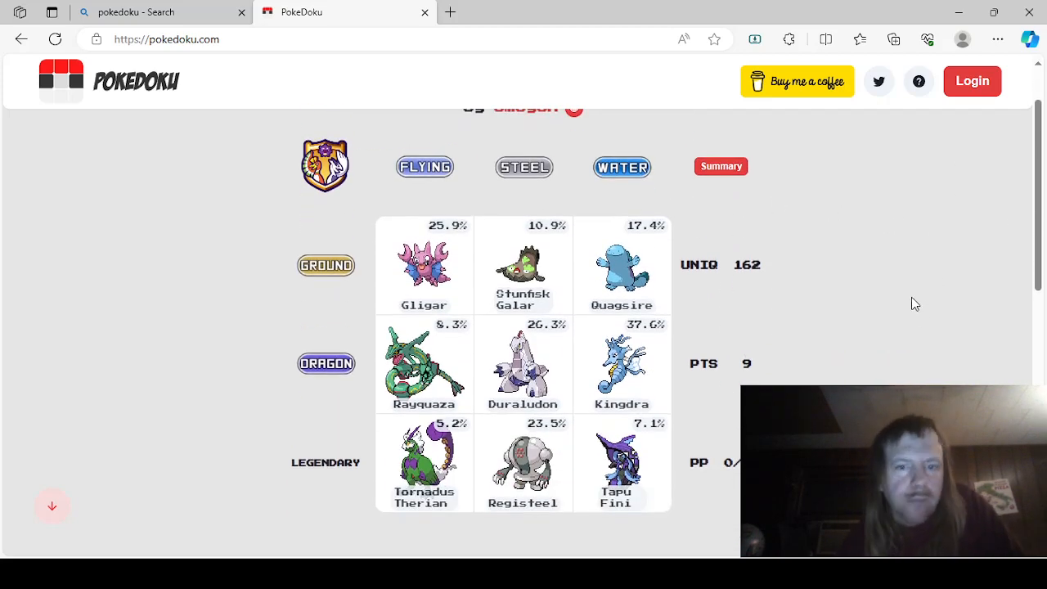